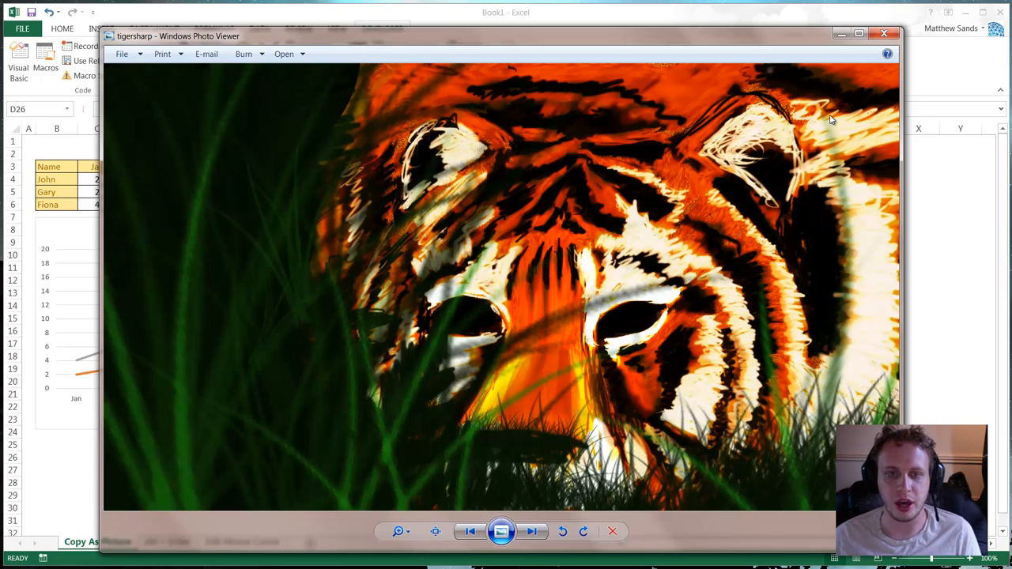
pyautogui.moveTo(759, 44)
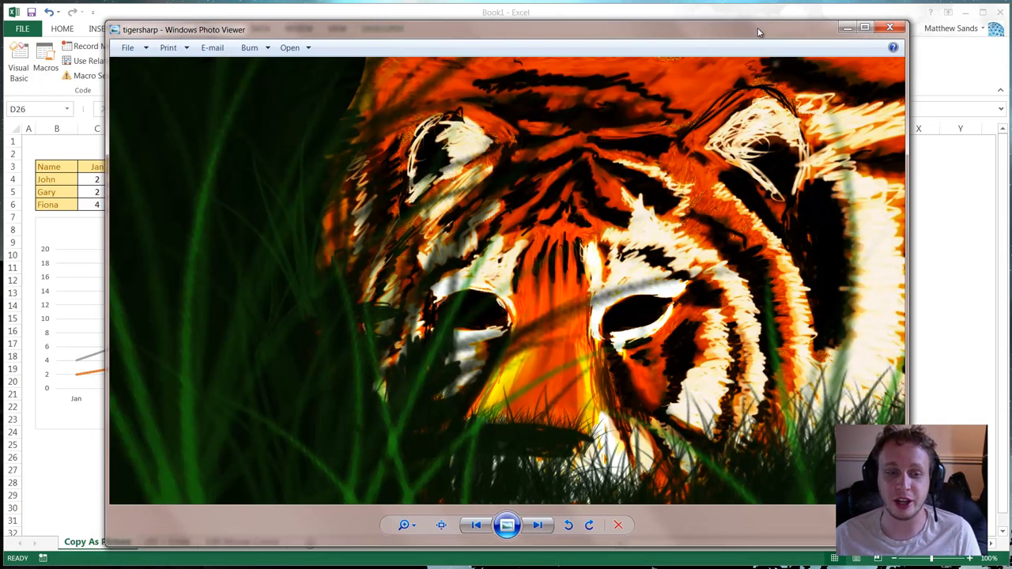
pyautogui.moveTo(778, 33)
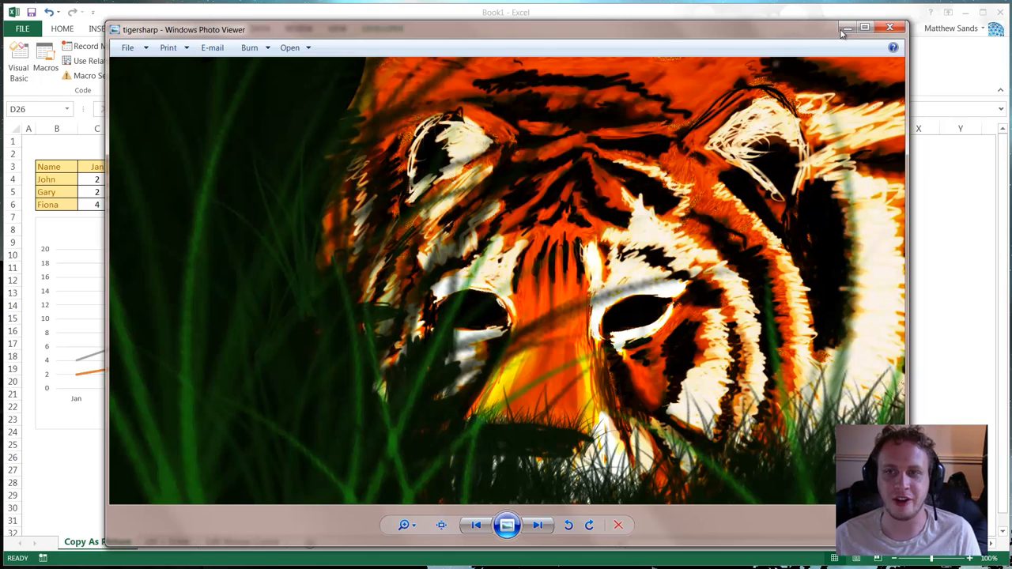
pyautogui.moveTo(847, 29)
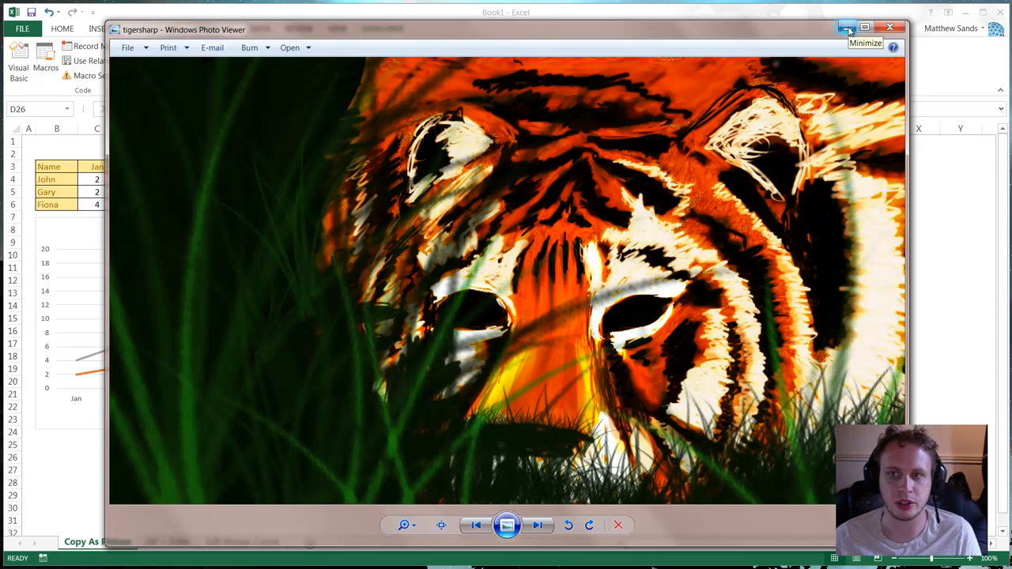
# Minimize the tiger photo to reveal the Copy As Picture sheet's table and line chart
pyautogui.click(848, 29)
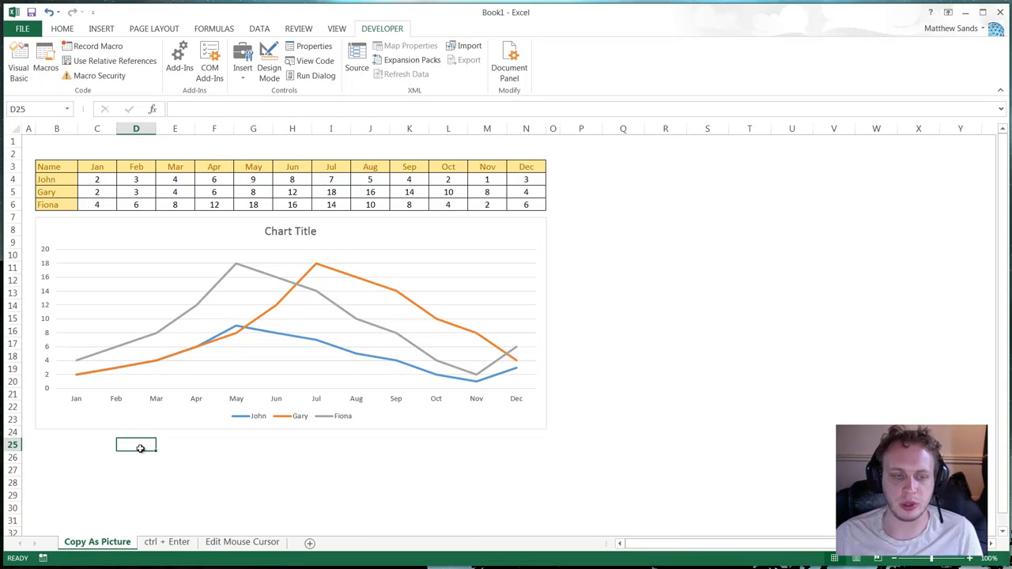
pyautogui.moveTo(553, 439)
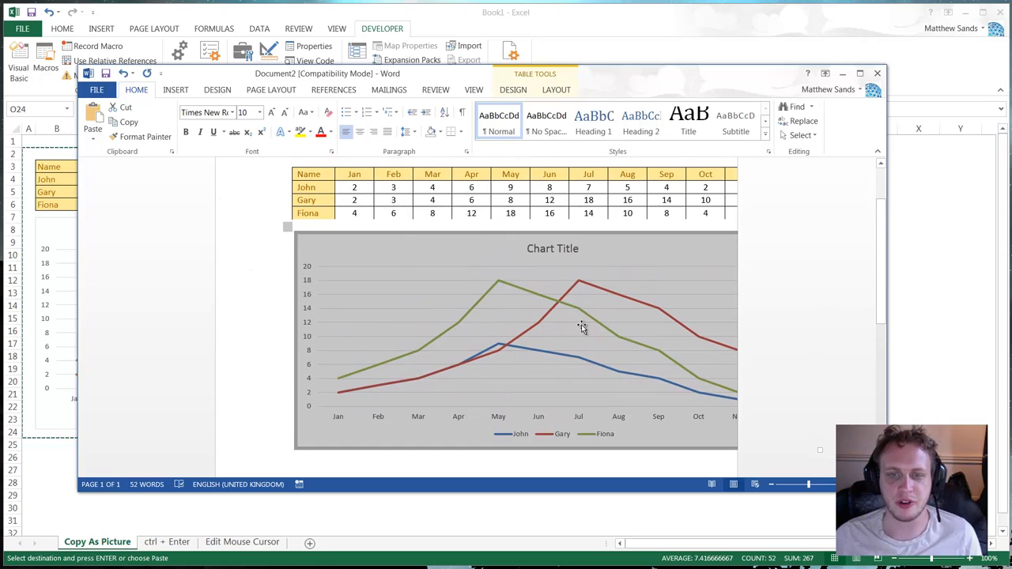
pyautogui.moveTo(582, 326)
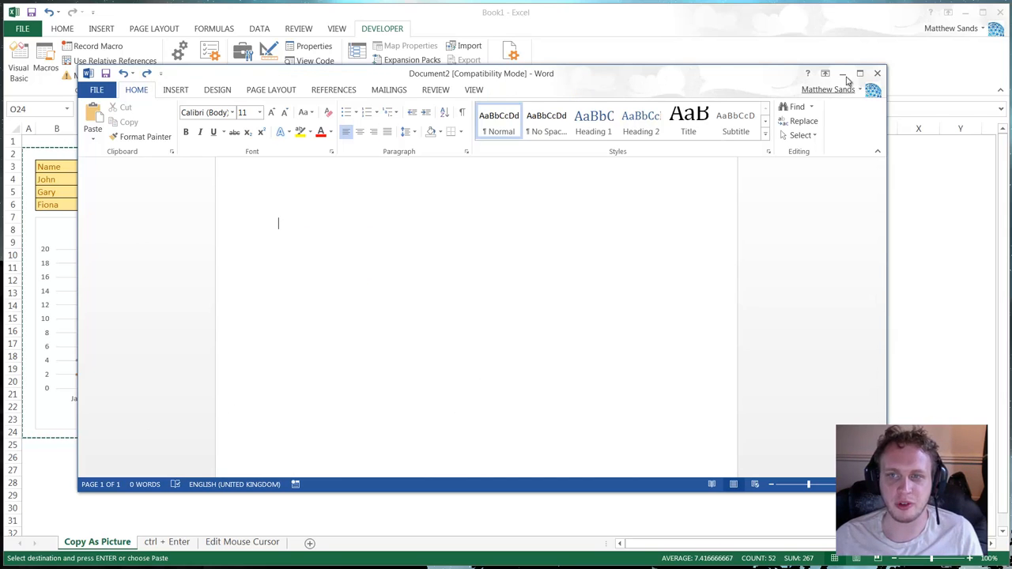
pyautogui.moveTo(843, 74)
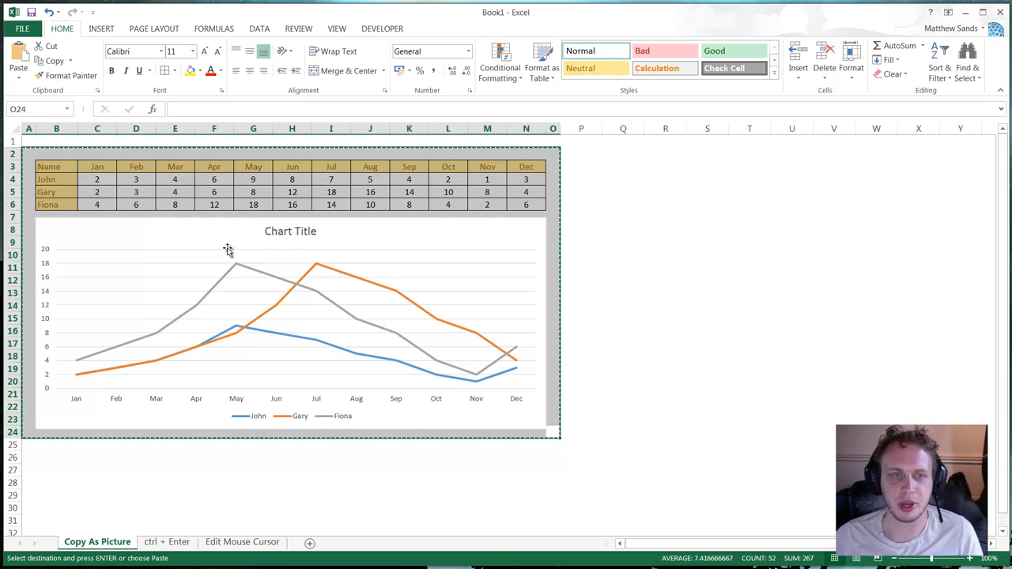
# Copy the selected table and chart as a Picture, As shown on screen
pyautogui.click(65, 60)
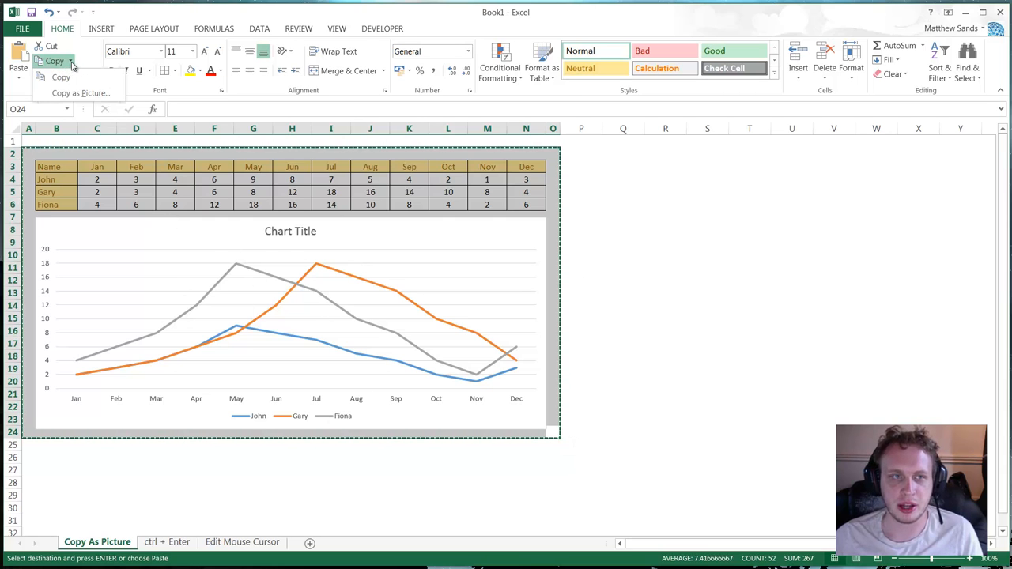
pyautogui.click(81, 92)
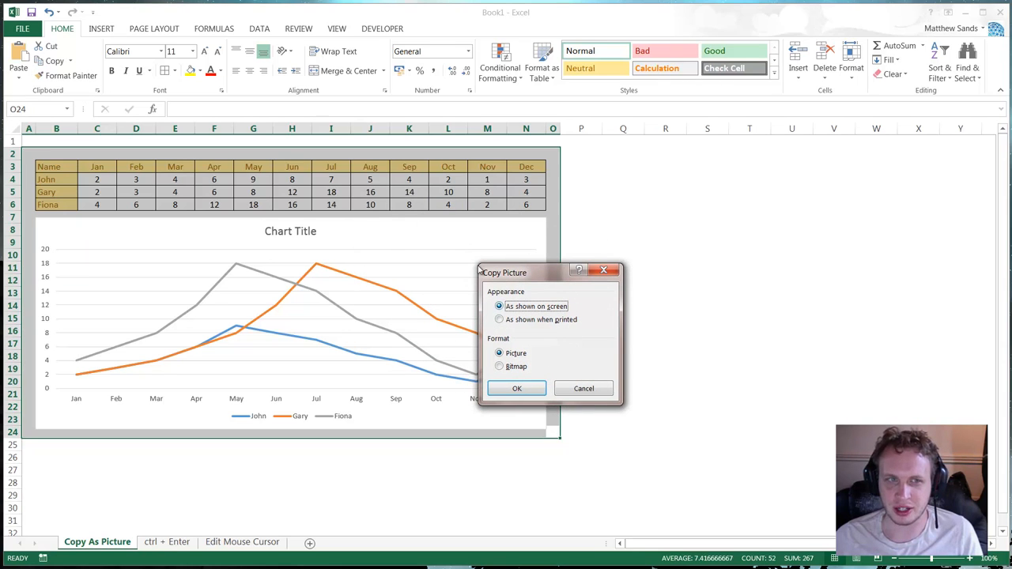
pyautogui.moveTo(632, 361)
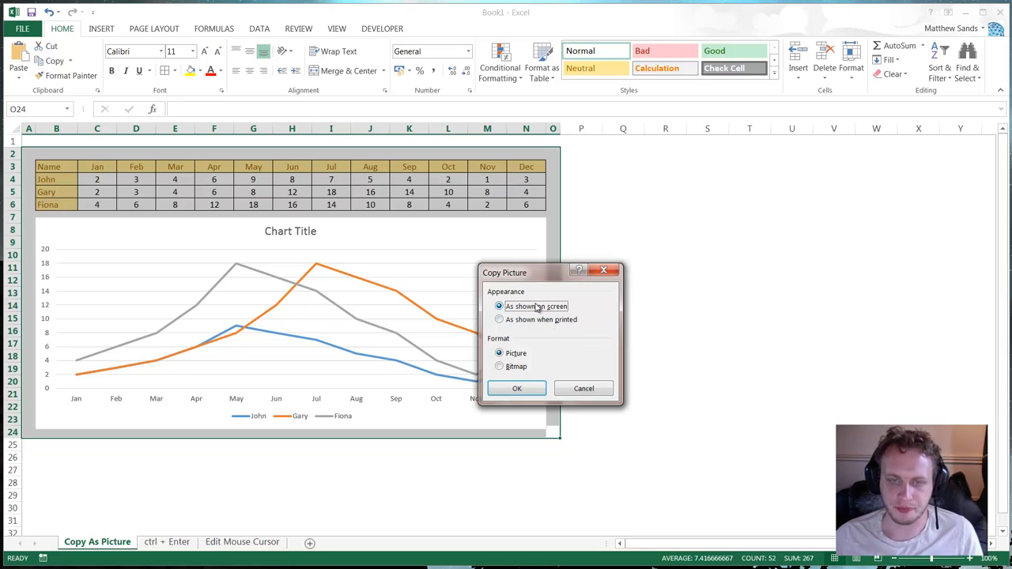
pyautogui.moveTo(504, 272); pyautogui.dragTo(456, 293)
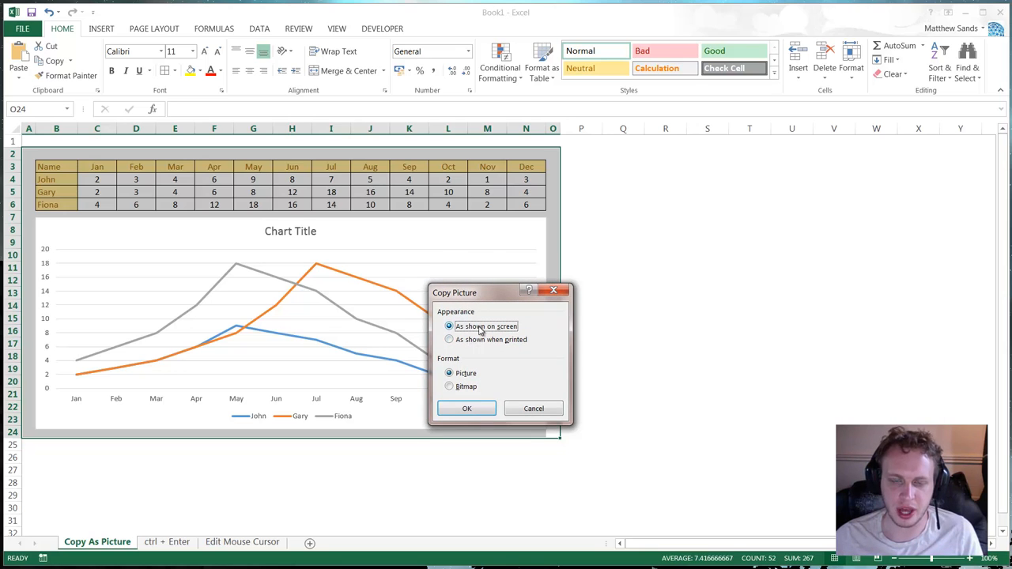
pyautogui.moveTo(237, 270)
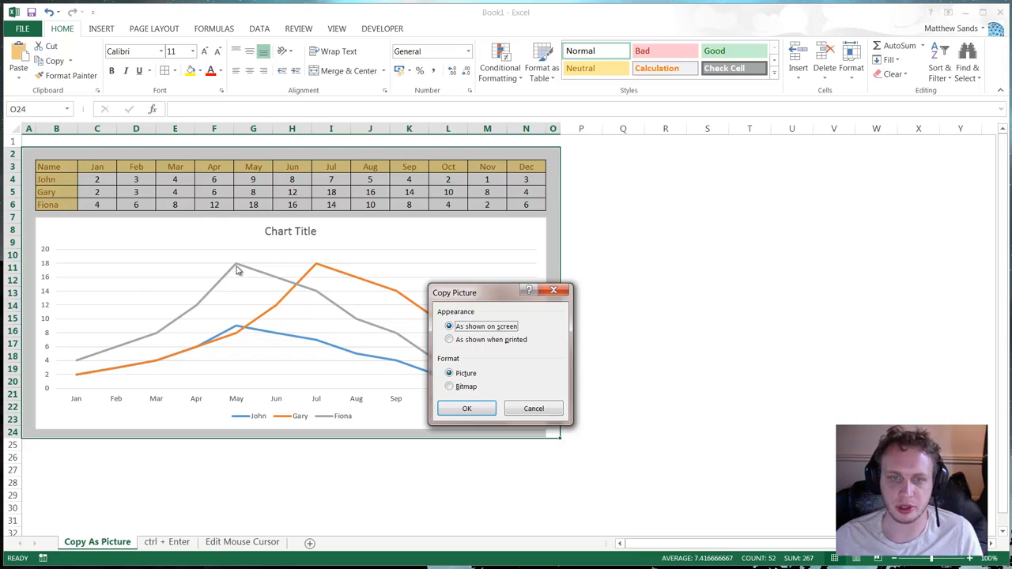
pyautogui.moveTo(534, 384)
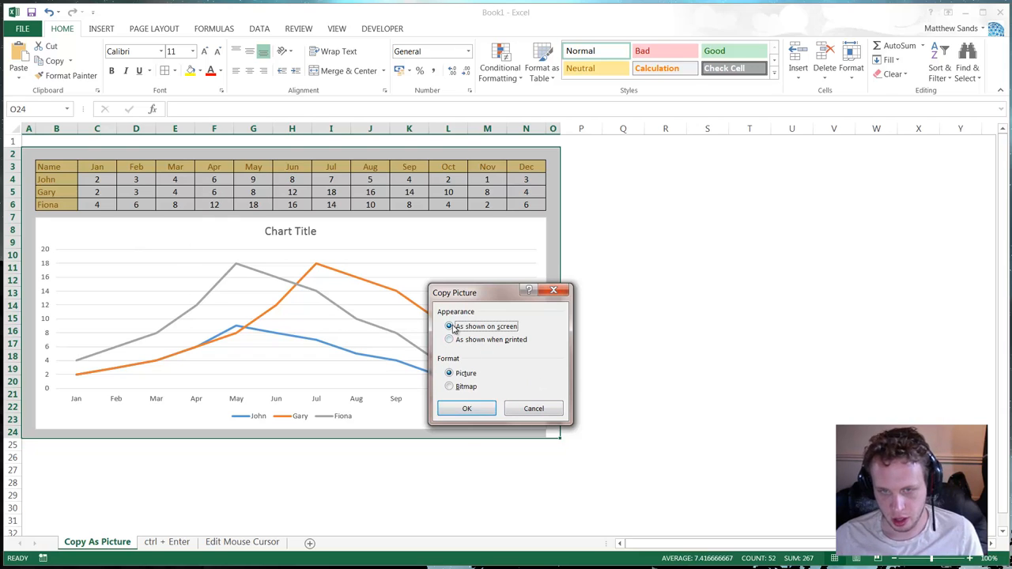
pyautogui.click(467, 408)
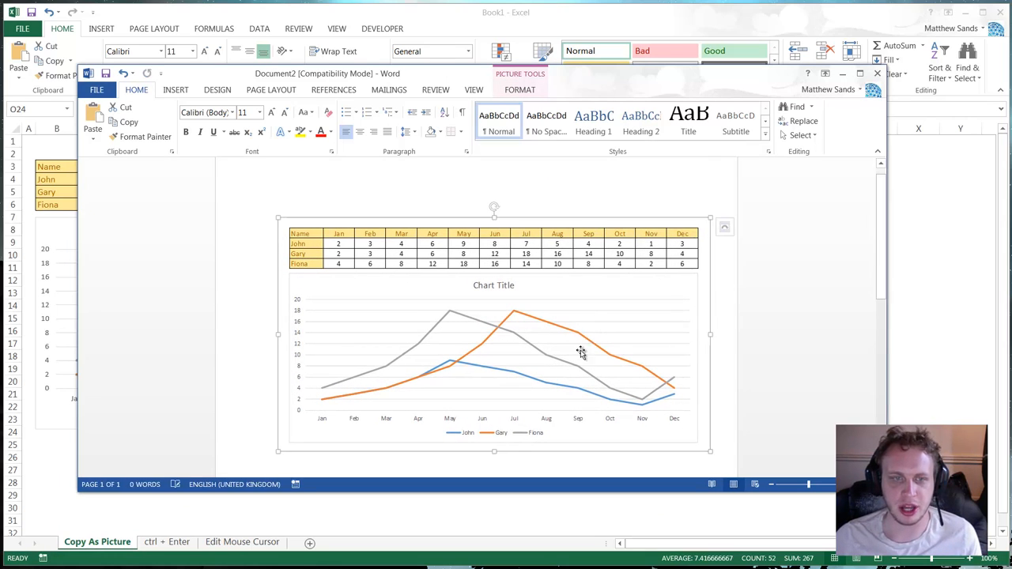
# Paste the table-and-chart picture into the Word page and deselect it
pyautogui.scroll(-3)
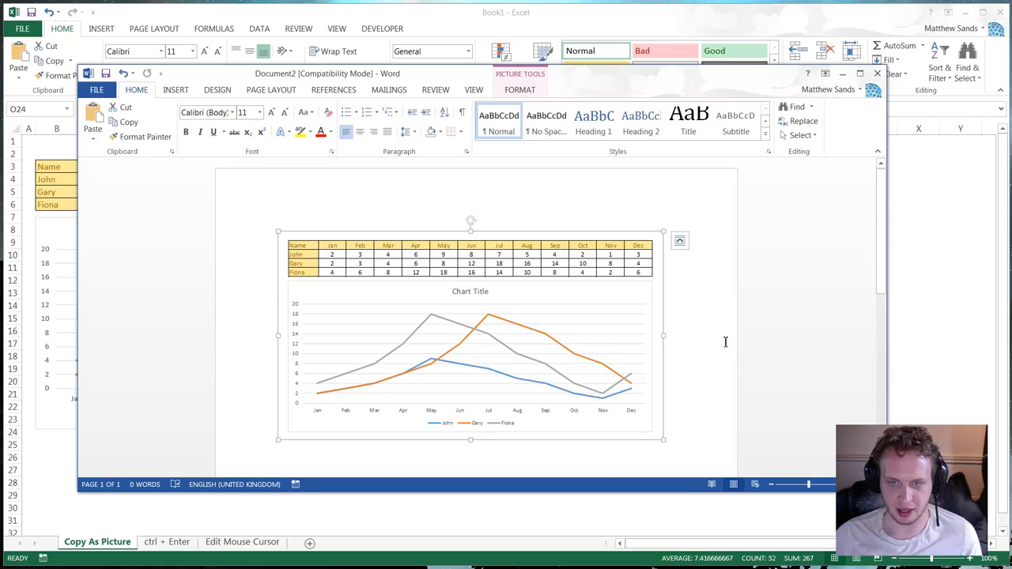
pyautogui.click(876, 73)
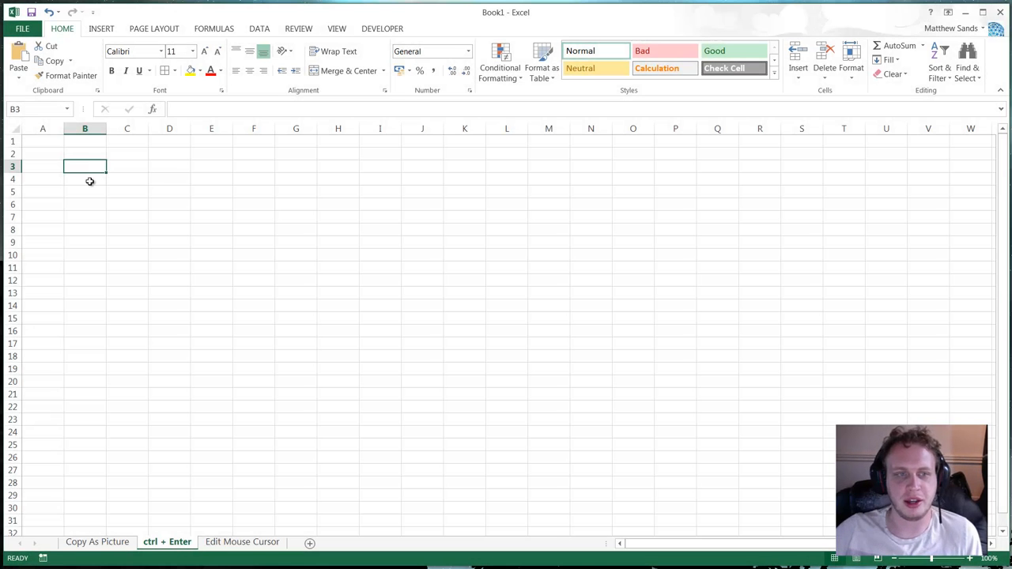
pyautogui.moveTo(145, 190)
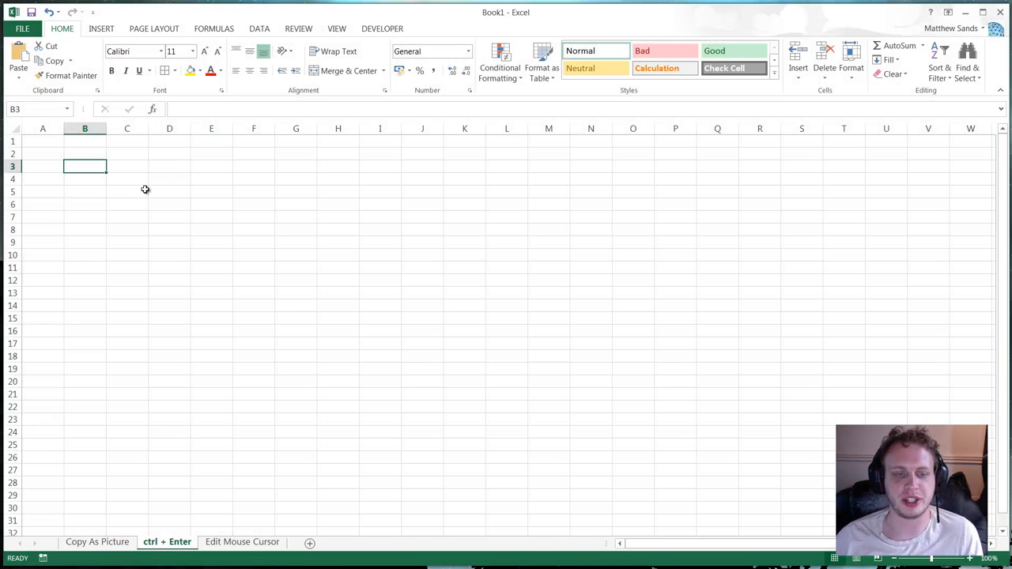
pyautogui.moveTo(143, 172)
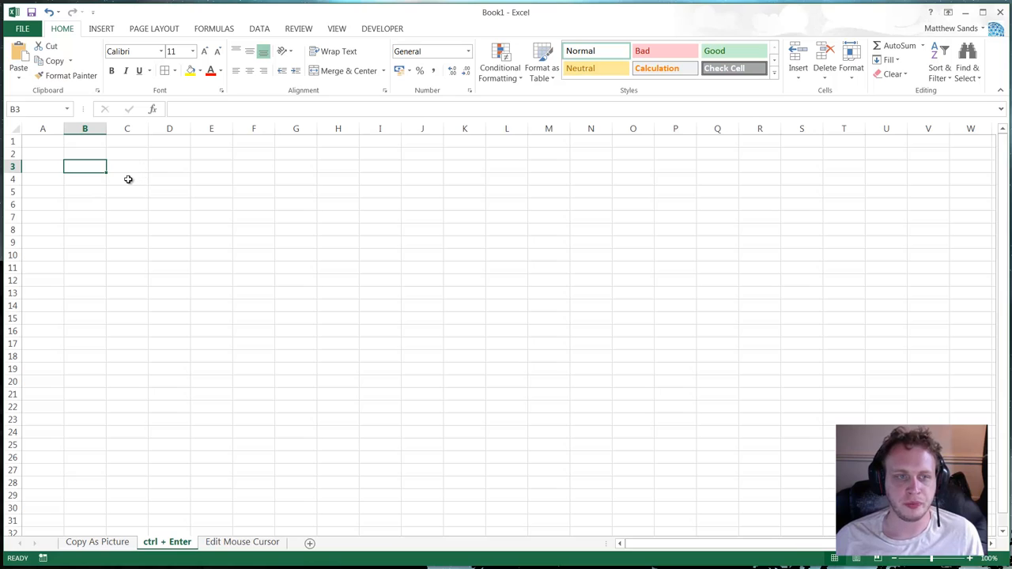
# Fill B3:B19 with 'Hello World' at once via Ctrl+Enter, then widen column B to fit
pyautogui.click(86, 192)
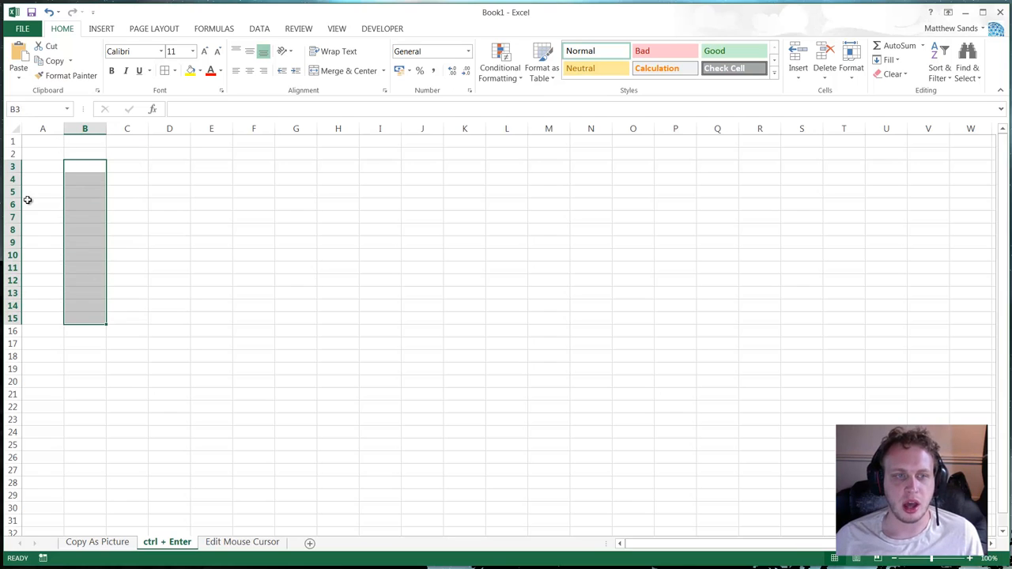
pyautogui.moveTo(72, 192)
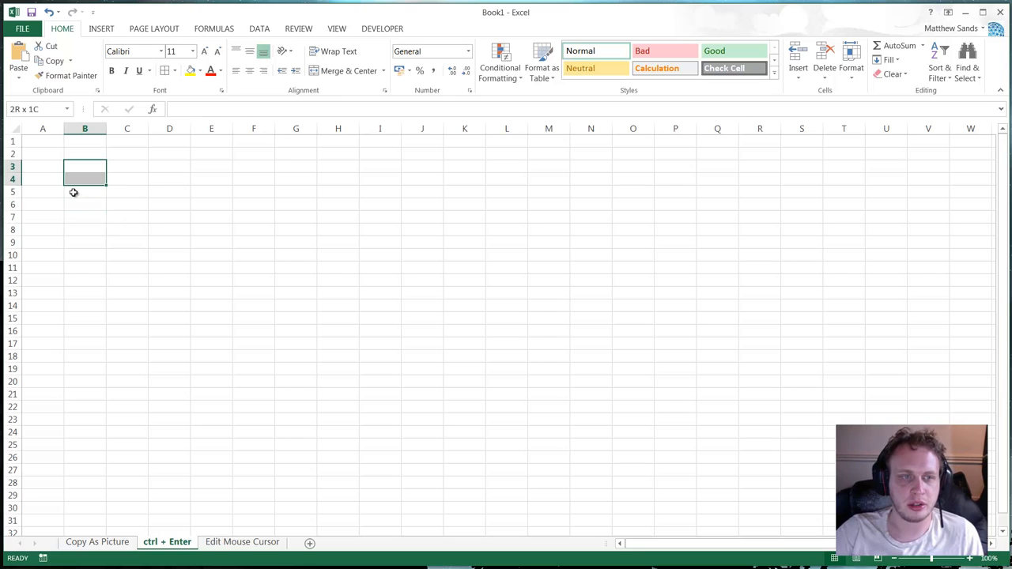
pyautogui.moveTo(86, 172); pyautogui.dragTo(85, 368)
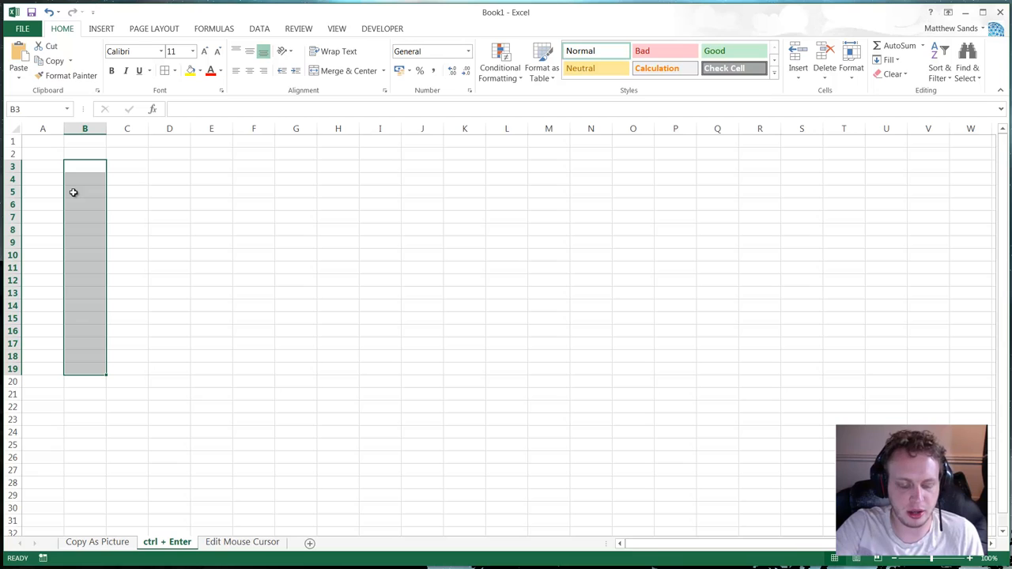
pyautogui.write('Hello World')
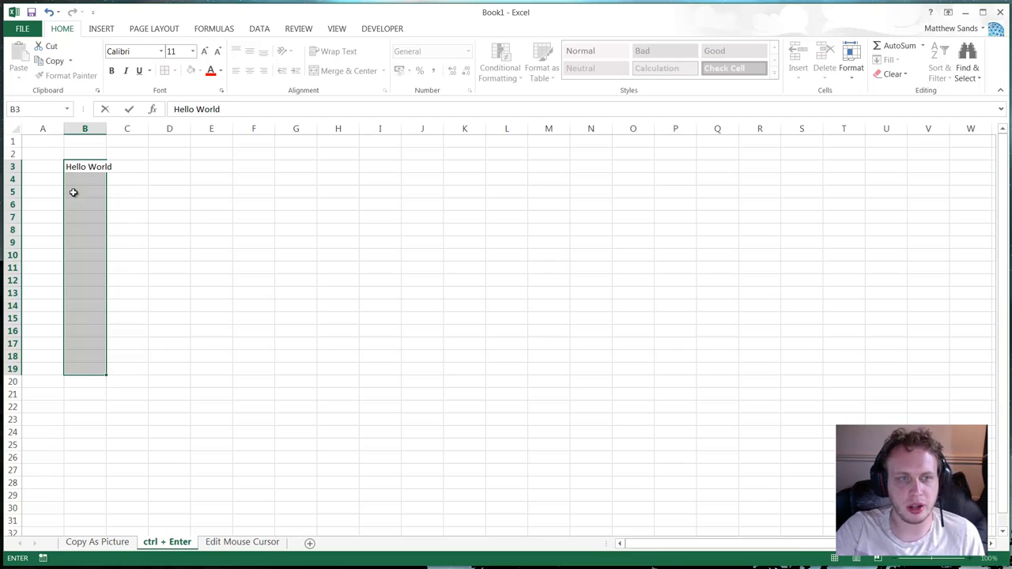
pyautogui.press('Ctrl+Enter')
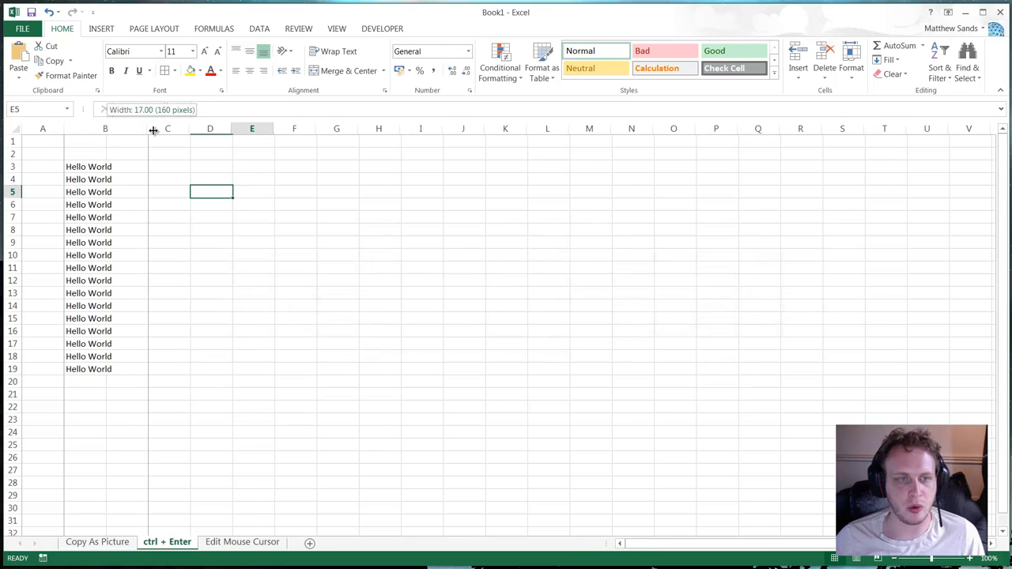
pyautogui.moveTo(89, 166); pyautogui.dragTo(88, 356)
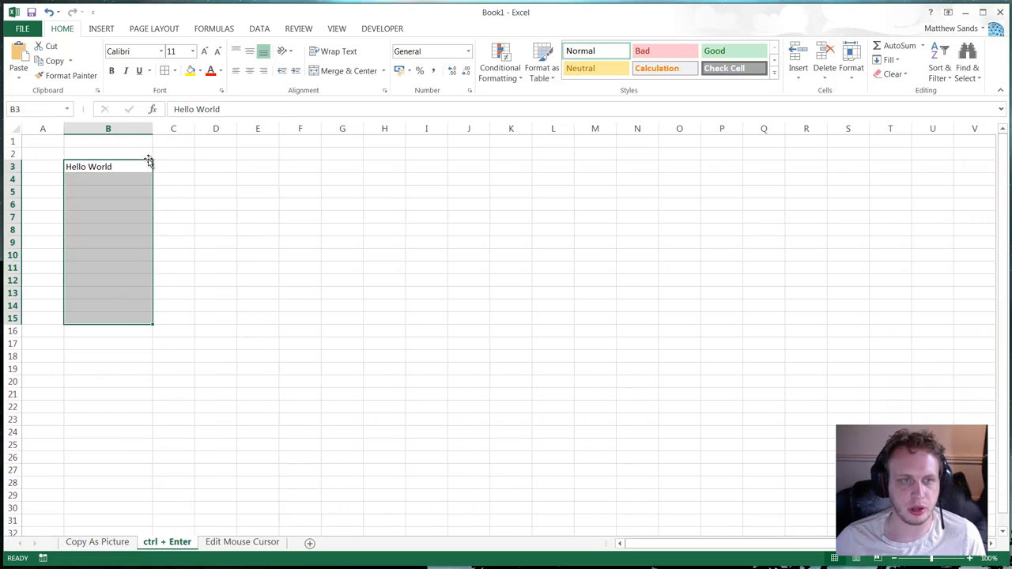
# Enter =A3 into B3:B15 at once with Ctrl+Enter so each cell shows 0
pyautogui.write('=A5')
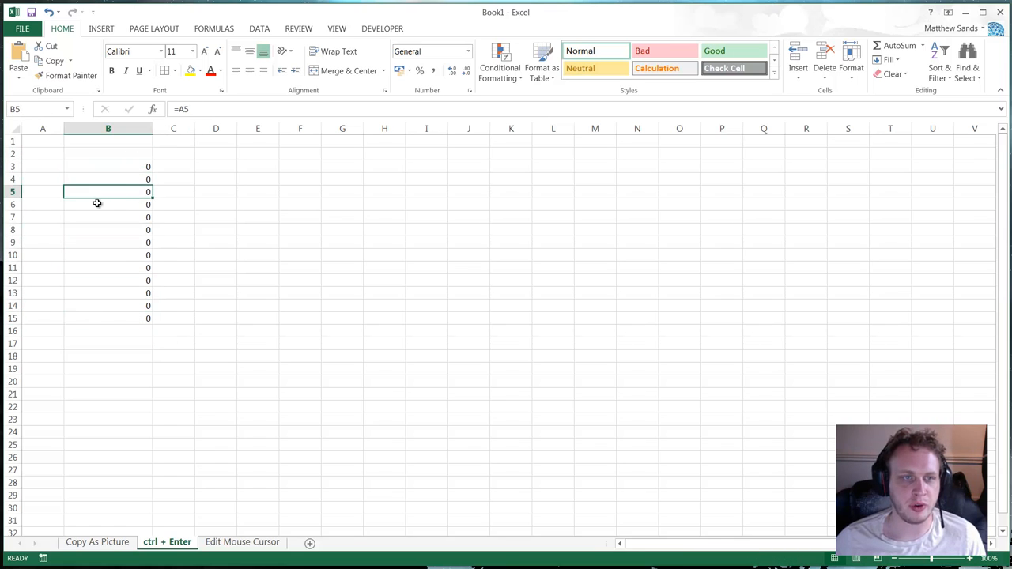
pyautogui.click(215, 192)
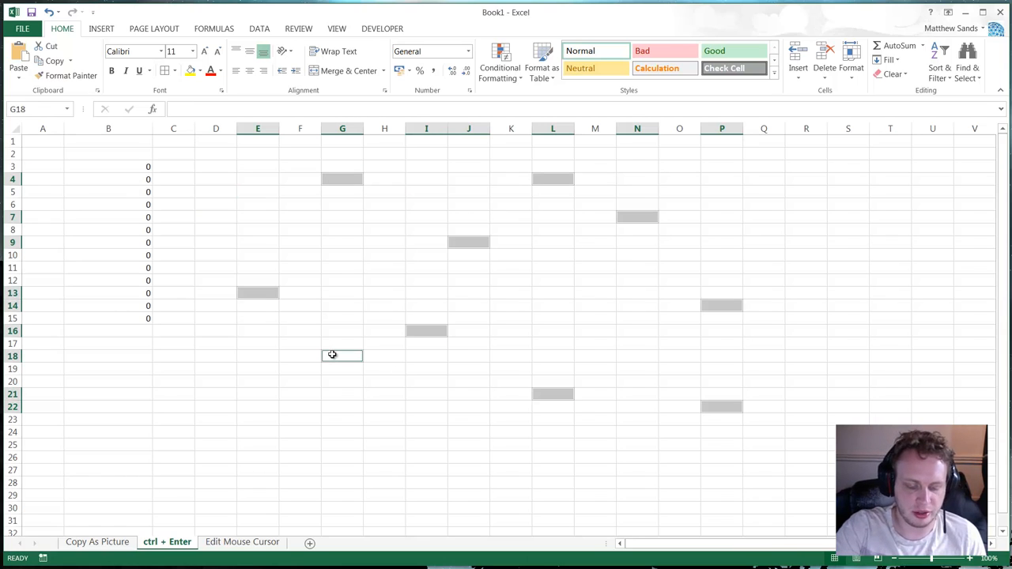
# Fill scattered cells with 'Hello' via Ctrl+Enter, then select the filled cells for clearing
pyautogui.write('Hello World')
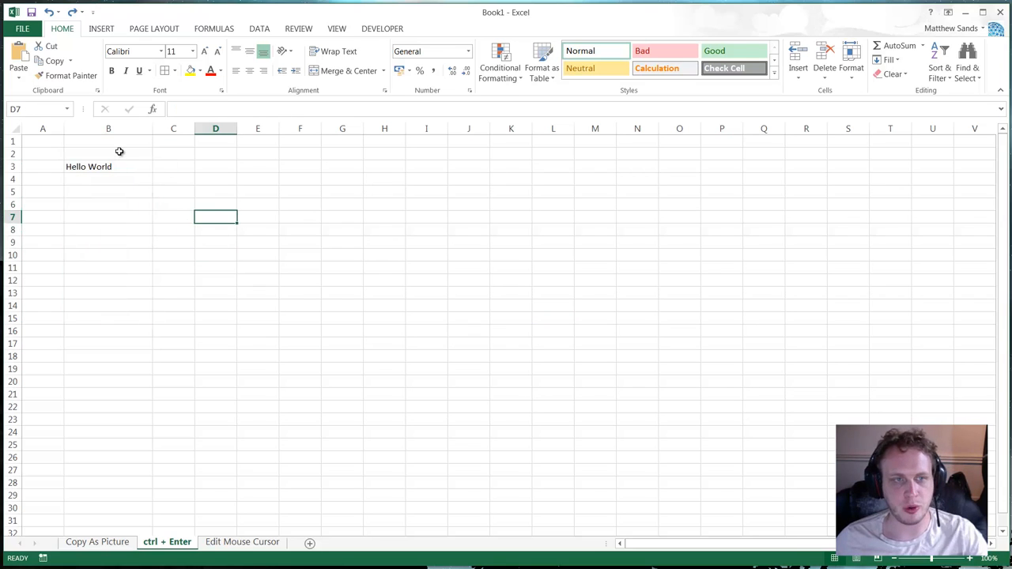
pyautogui.click(108, 166)
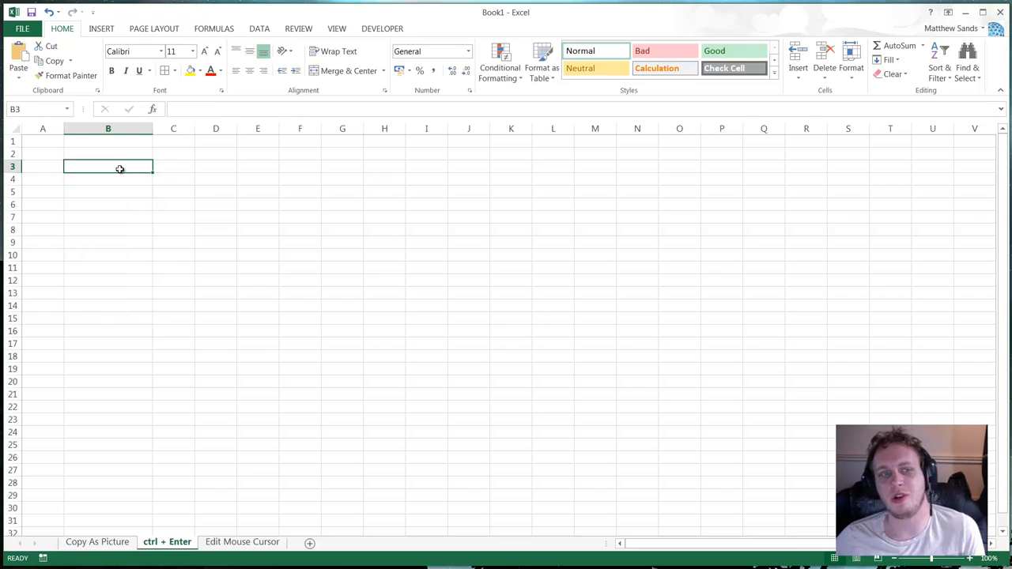
pyautogui.moveTo(117, 173)
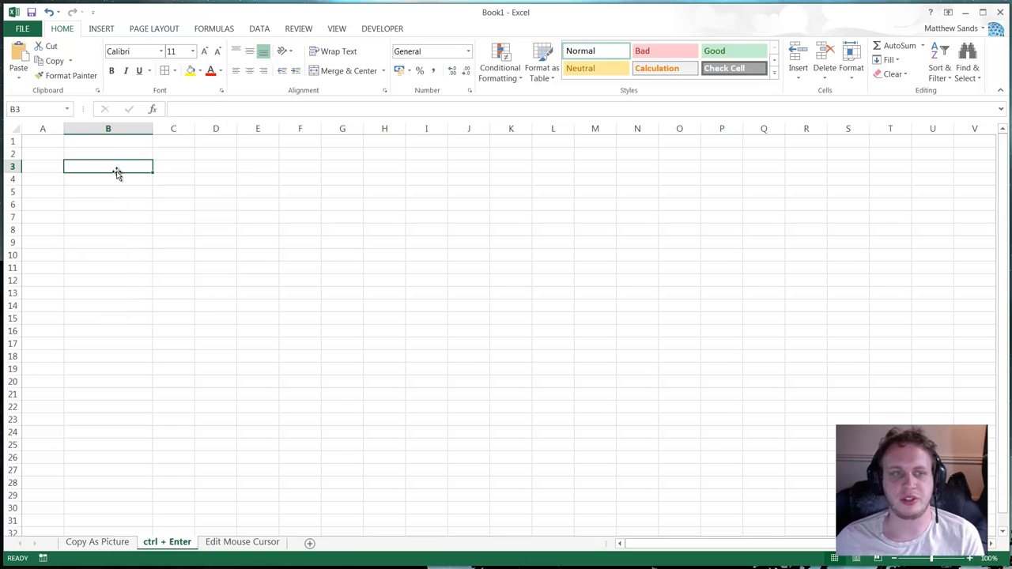
pyautogui.moveTo(109, 161)
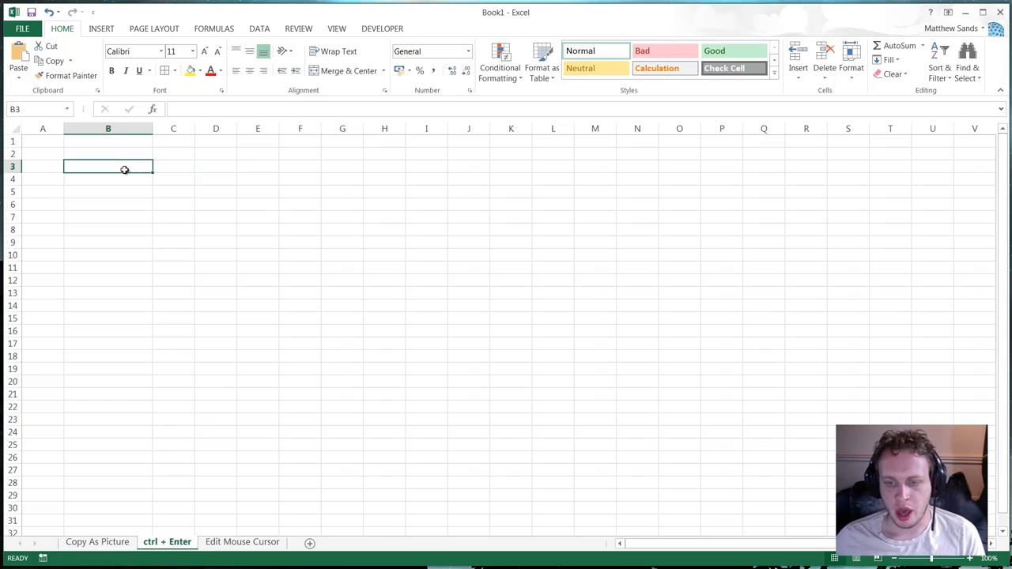
pyautogui.moveTo(659, 417)
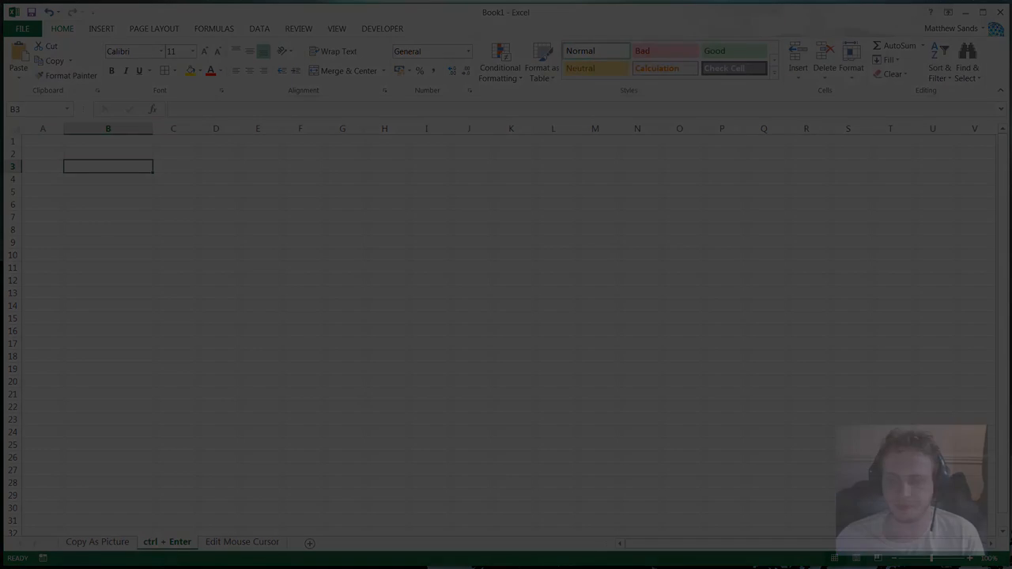
# Show the Edit Mouse Cursor sheet with its red Push Me button
pyautogui.click(242, 540)
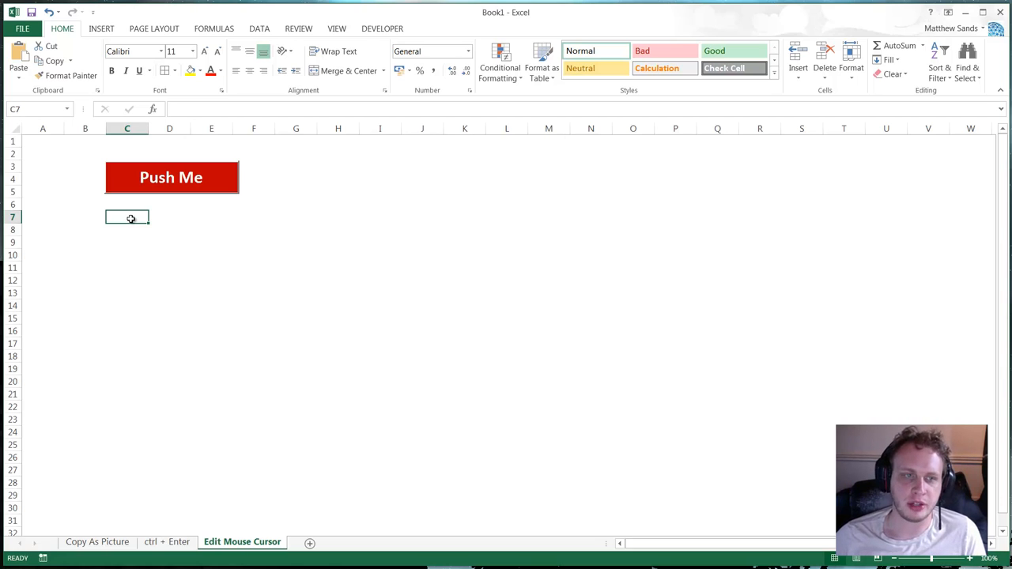
pyautogui.moveTo(139, 196)
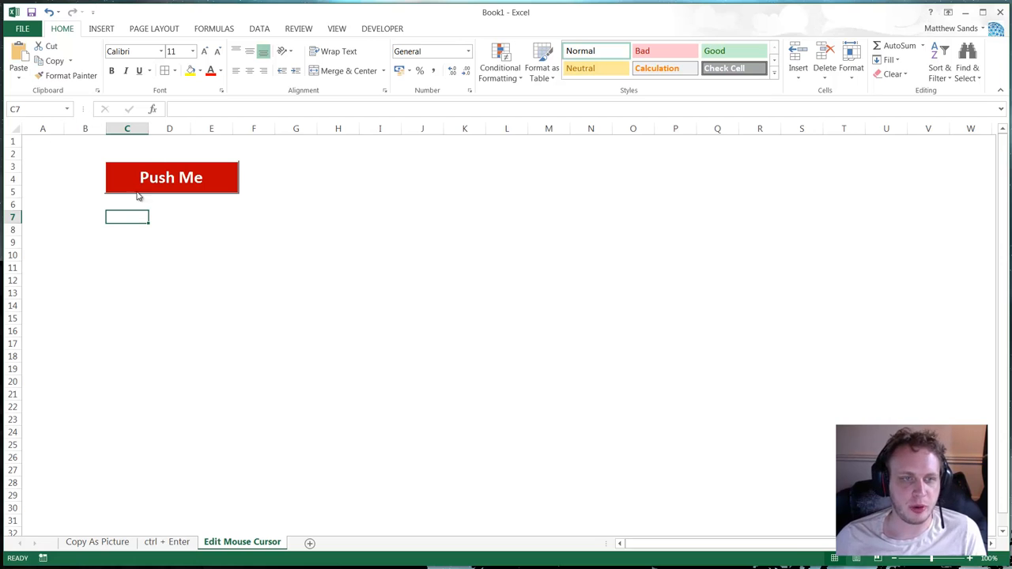
pyautogui.moveTo(158, 152)
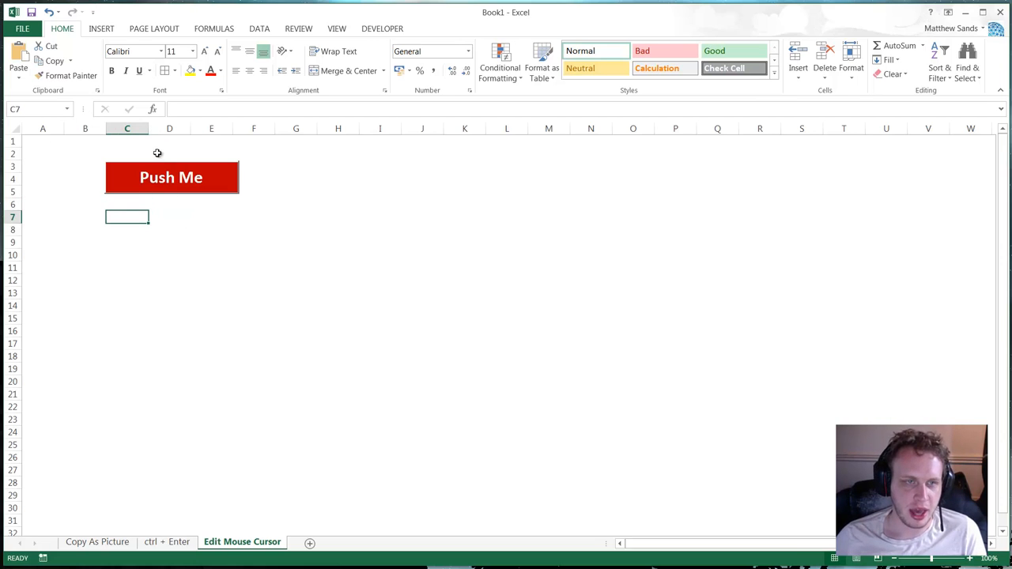
pyautogui.click(171, 177)
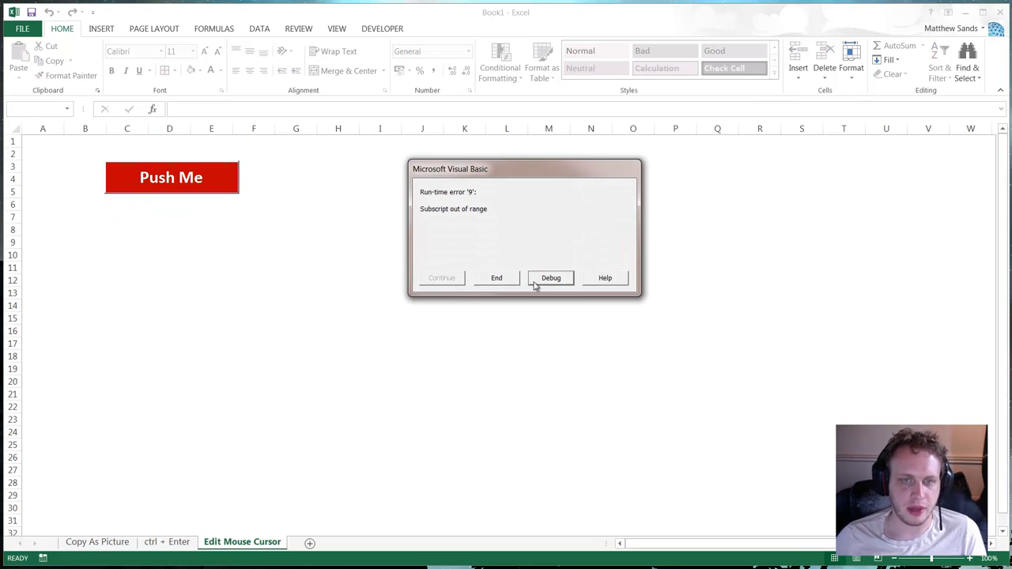
pyautogui.click(550, 279)
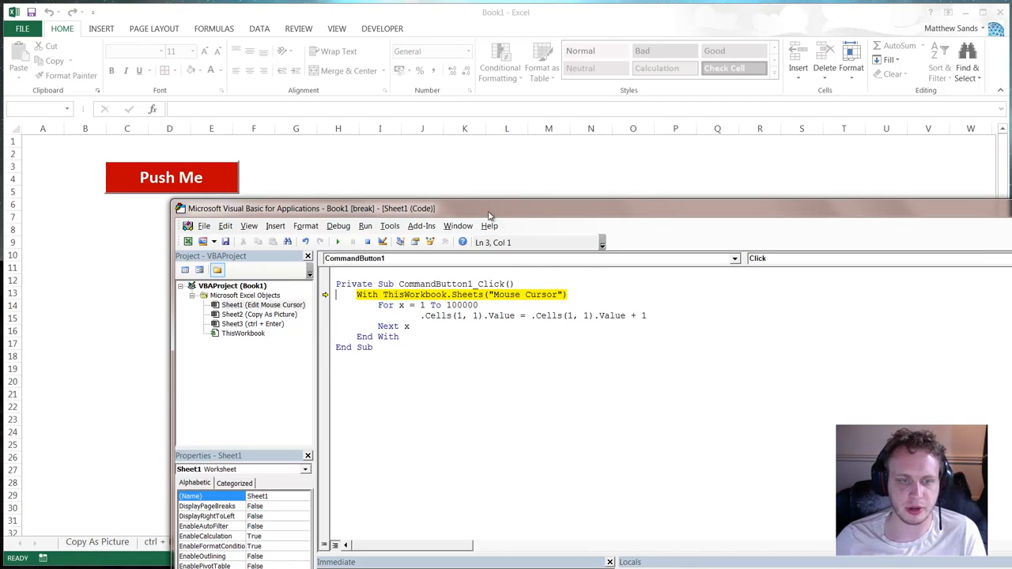
pyautogui.rightClick(221, 541)
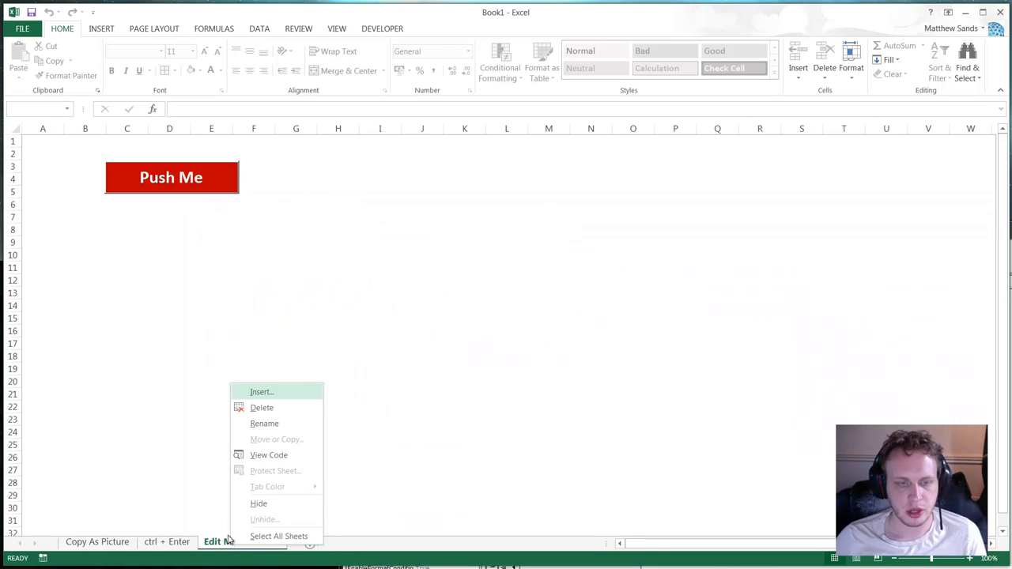
pyautogui.click(269, 455)
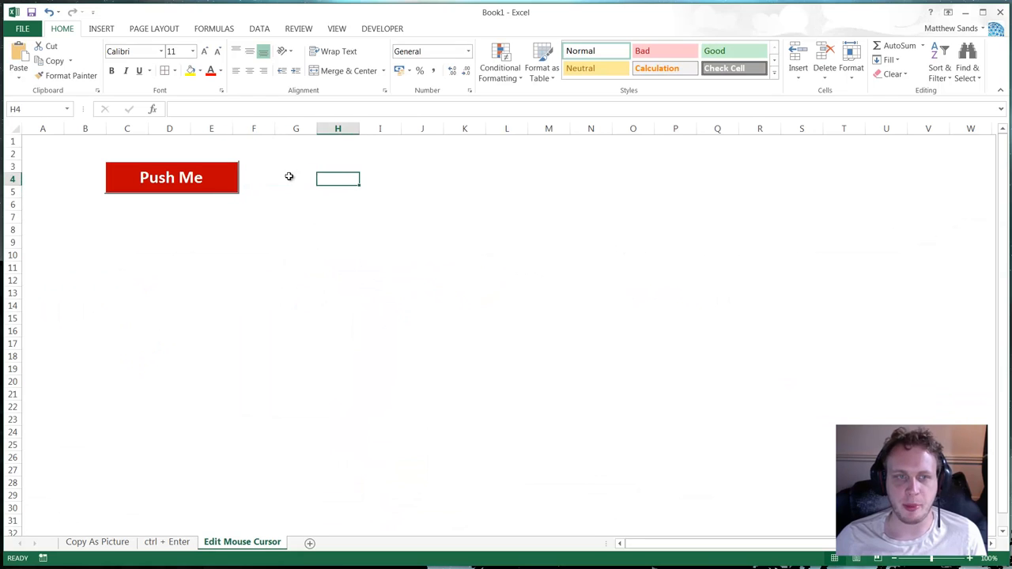
# Run the Push Me macro three times so A1 climbs by 100000 each run to 300000
pyautogui.click(171, 177)
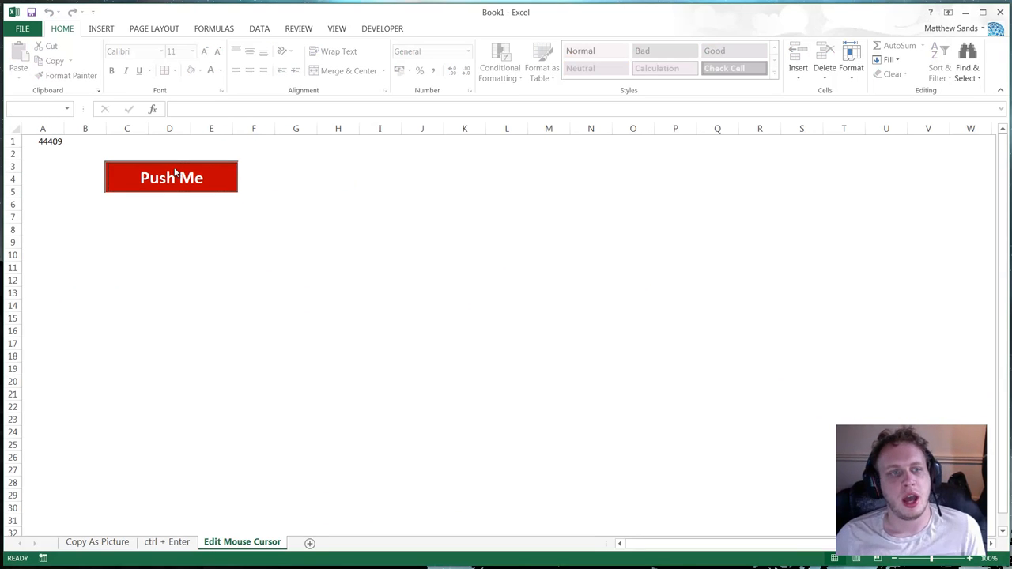
pyautogui.click(171, 177)
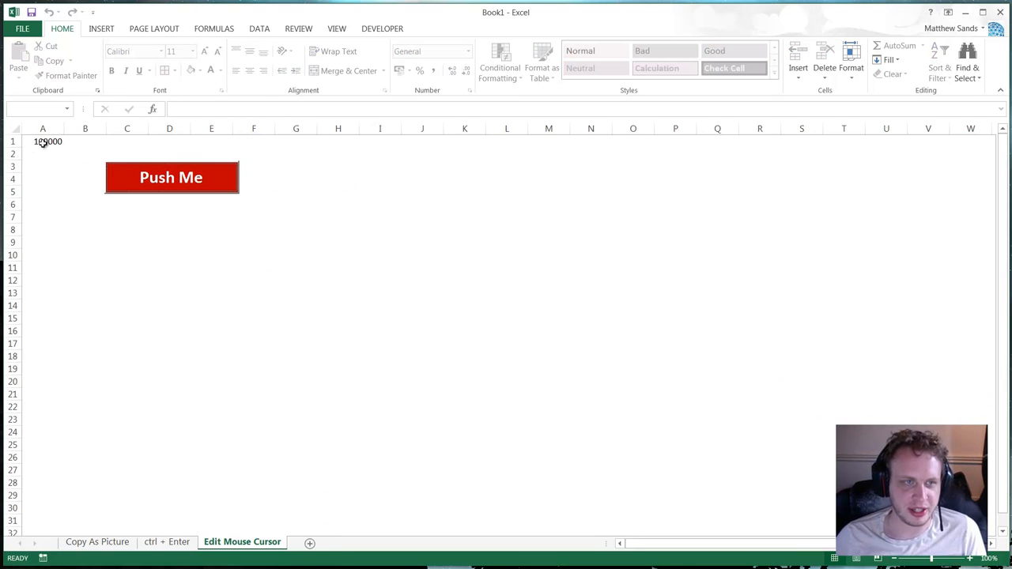
pyautogui.click(127, 216)
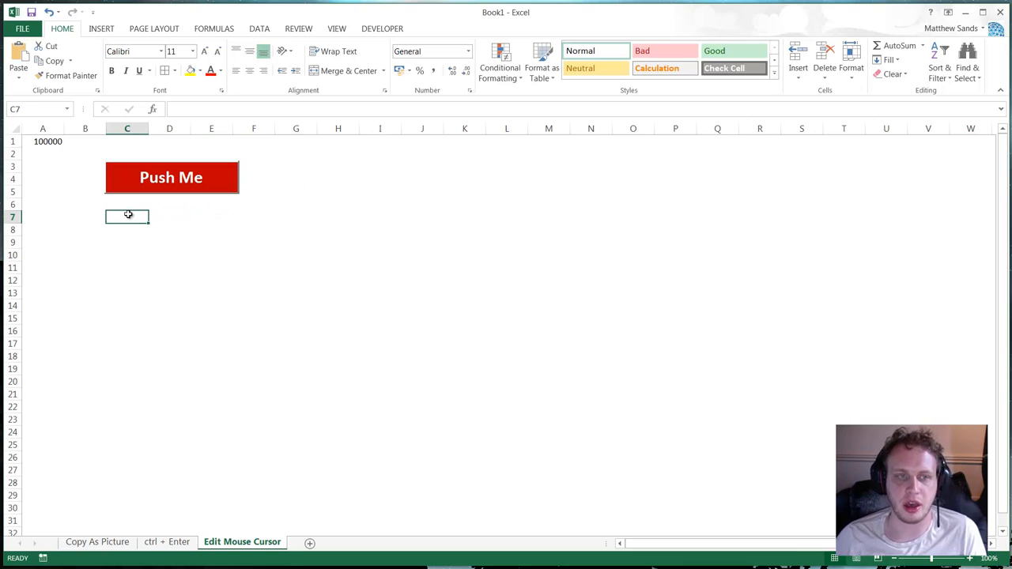
pyautogui.moveTo(177, 218)
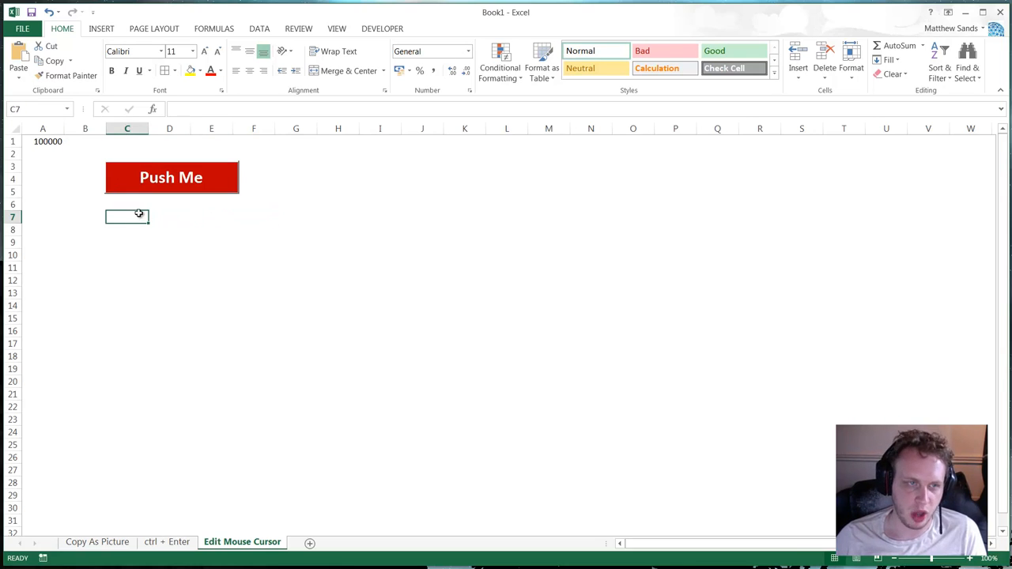
pyautogui.click(171, 177)
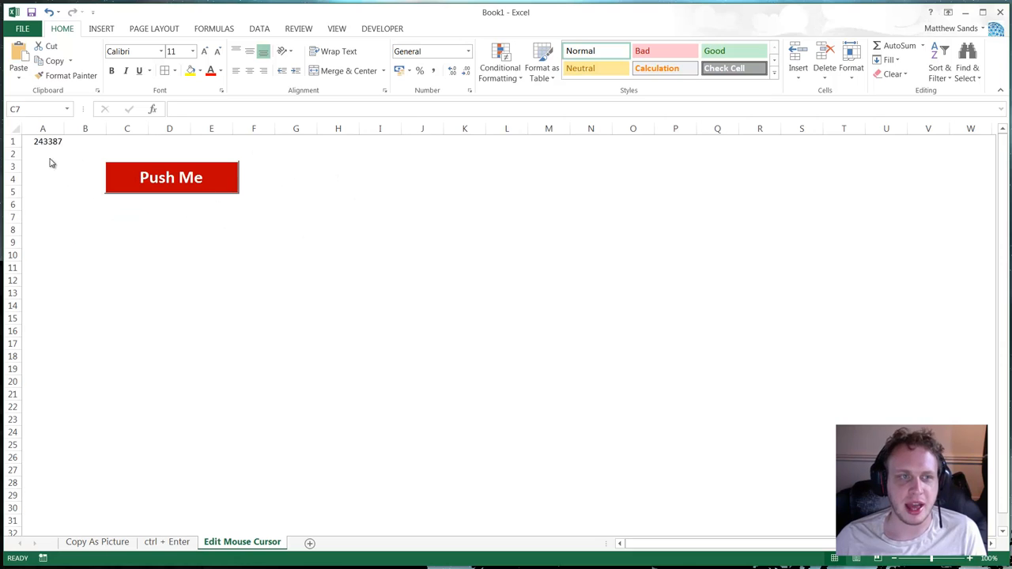
pyautogui.click(171, 177)
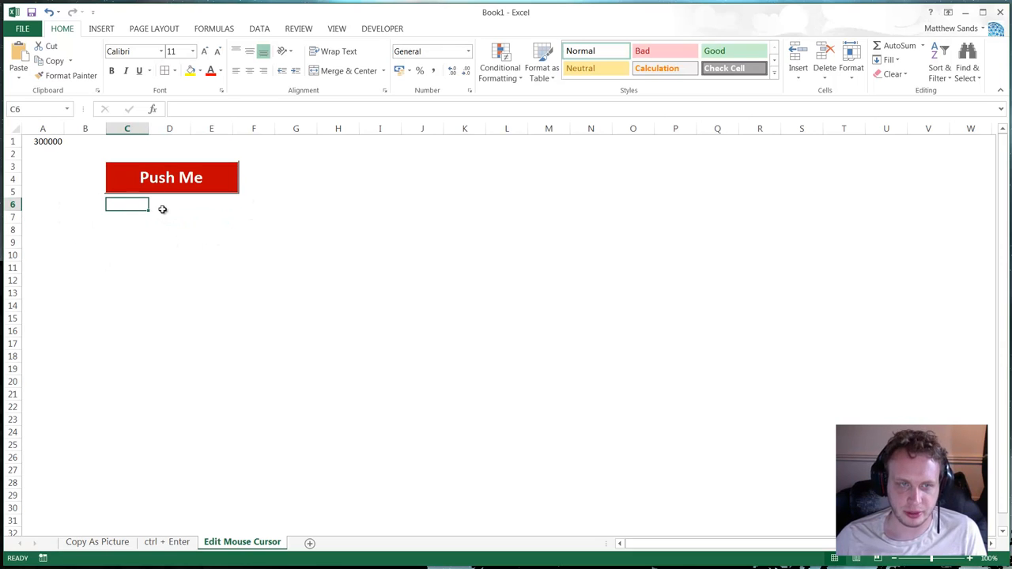
pyautogui.click(212, 205)
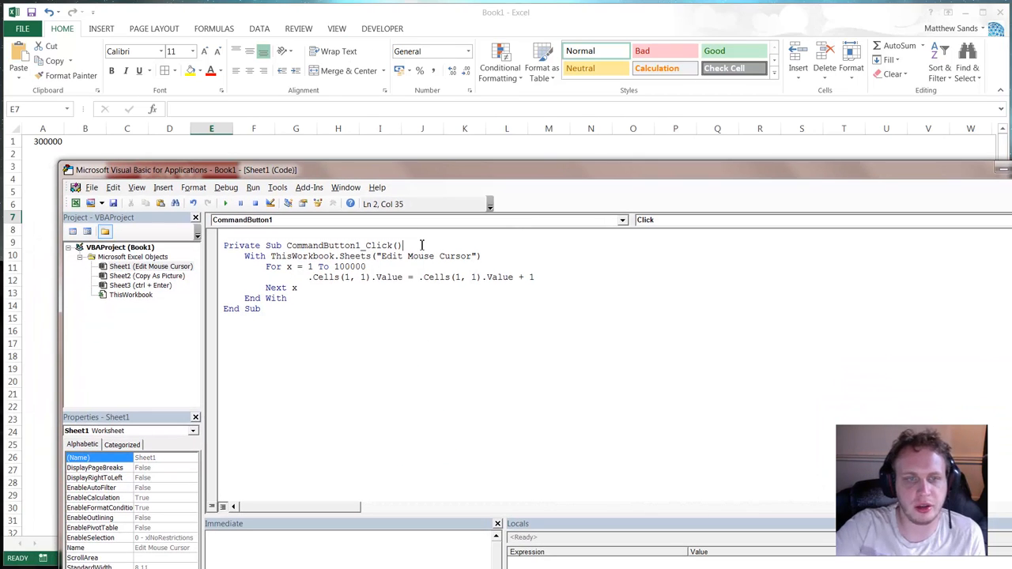
# Add Application.Cursor = xlWait at the top of CommandButton1_Click
pyautogui.write('a')
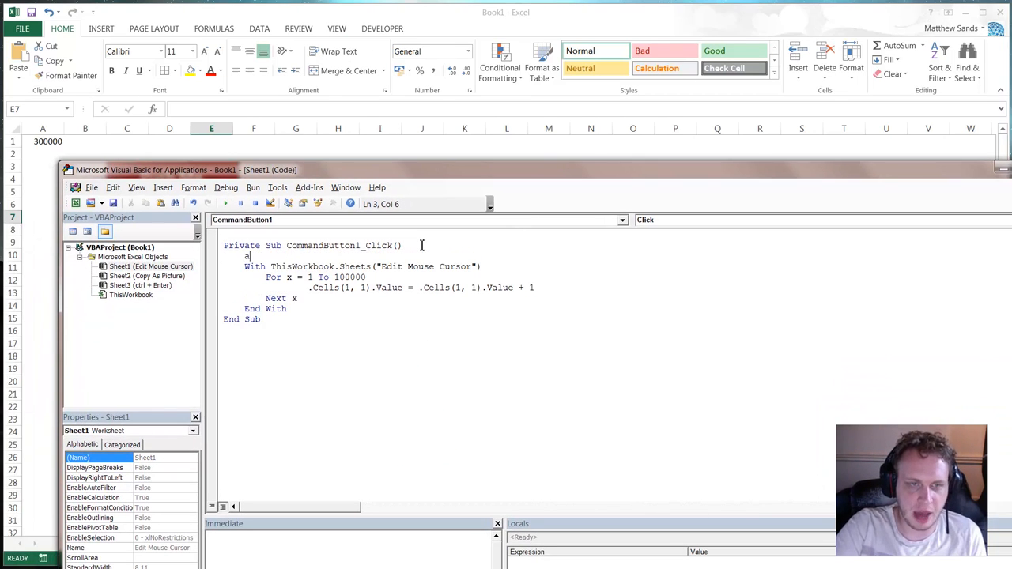
pyautogui.write('pplication')
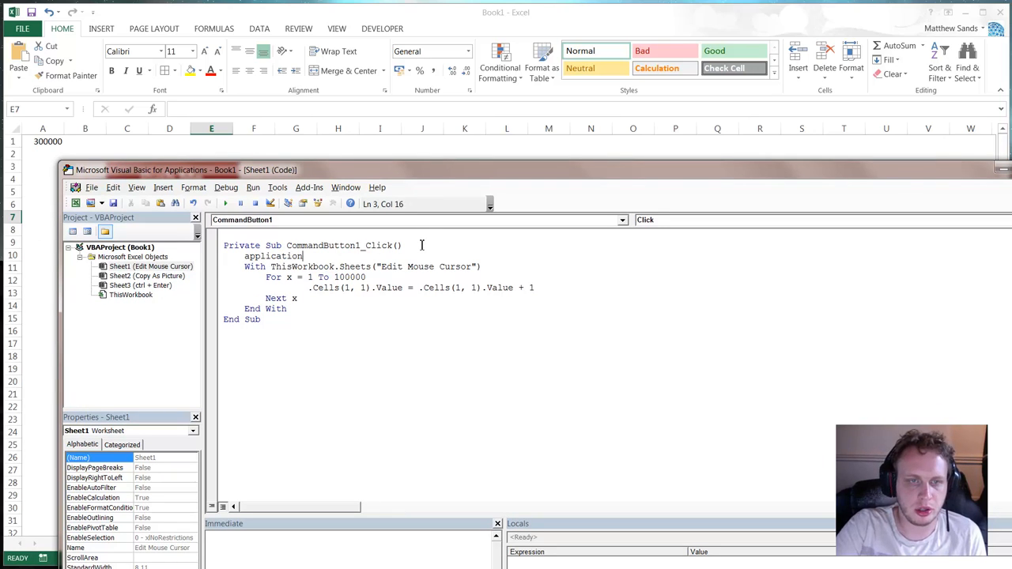
pyautogui.write('.Cursor')
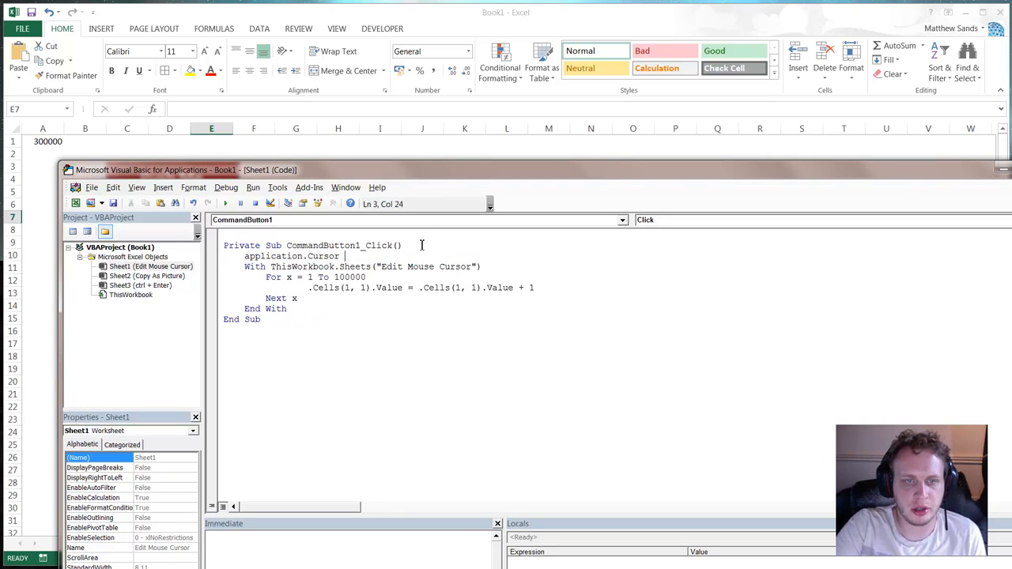
pyautogui.write('= xlWait')
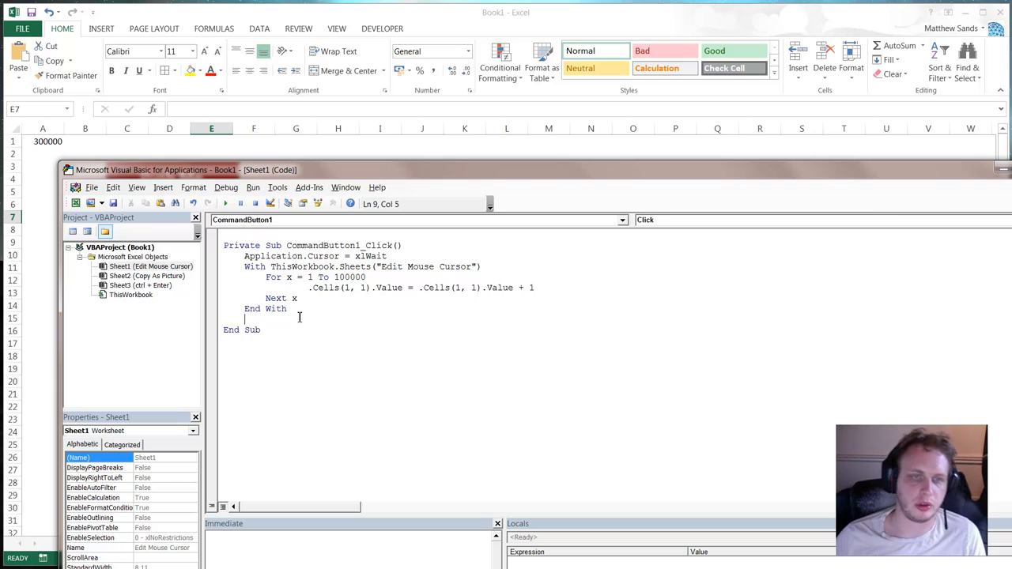
# Begin an Application.Cursor reset line after the End With block
pyautogui.click(390, 256)
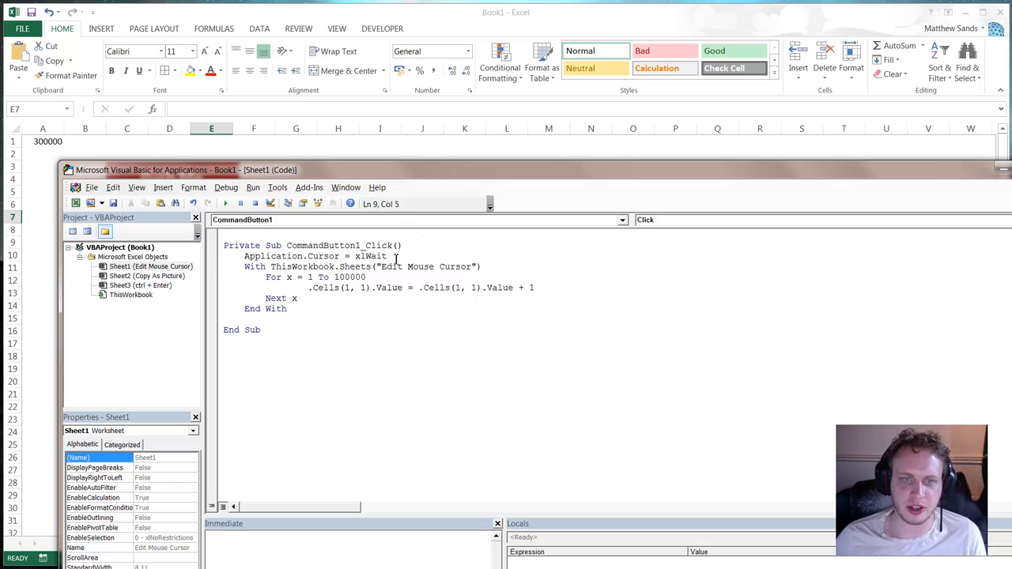
pyautogui.write('app')
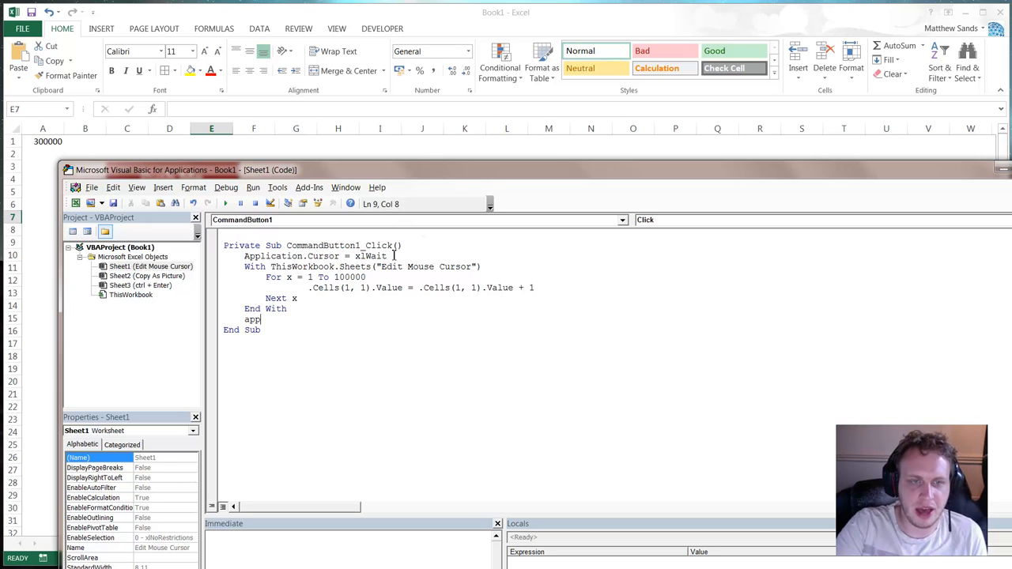
pyautogui.write('lication.c')
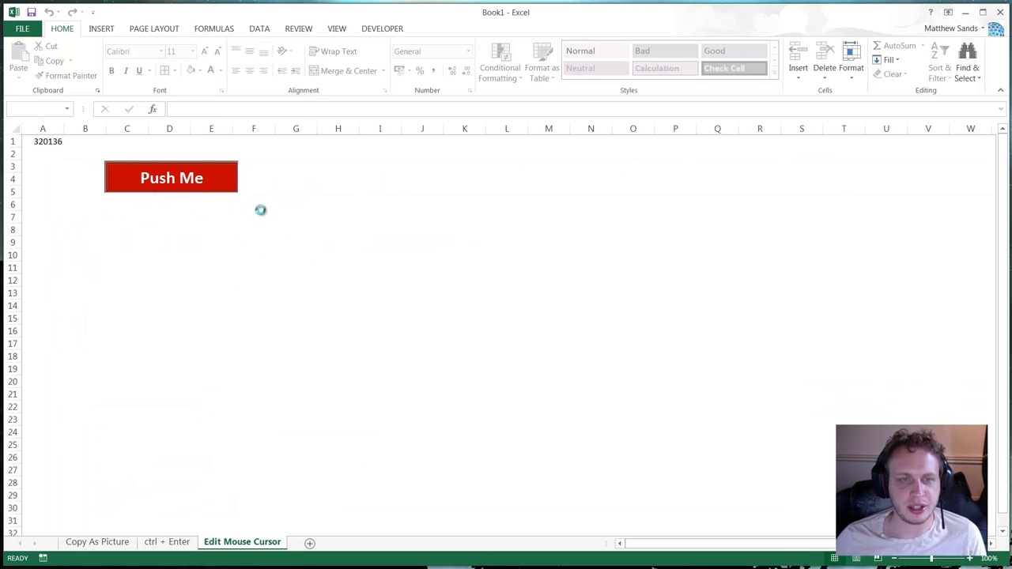
# Run Push Me repeatedly so A1 counts past 560000 toward 600000 under the wait cursor
pyautogui.click(171, 177)
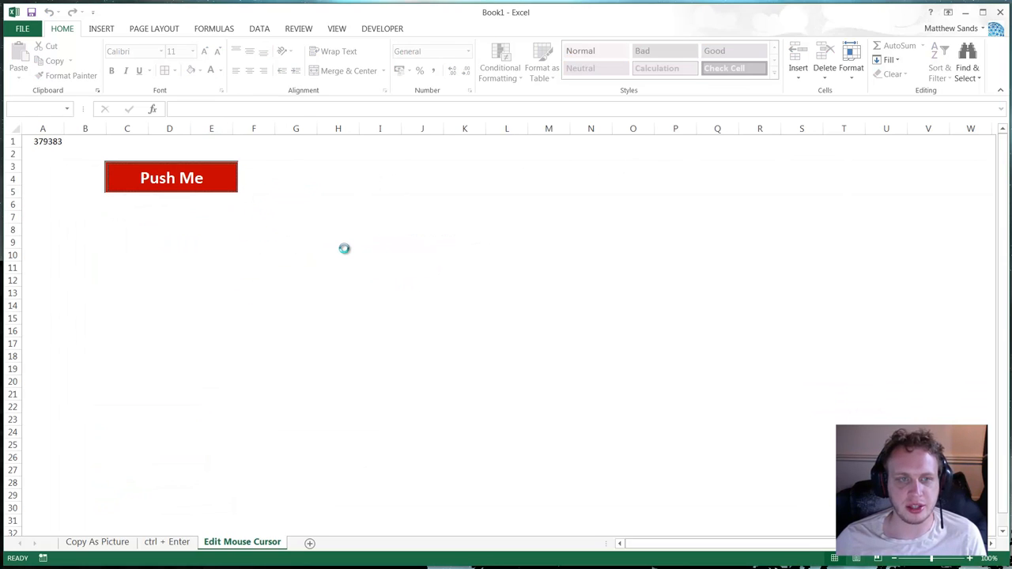
pyautogui.click(171, 178)
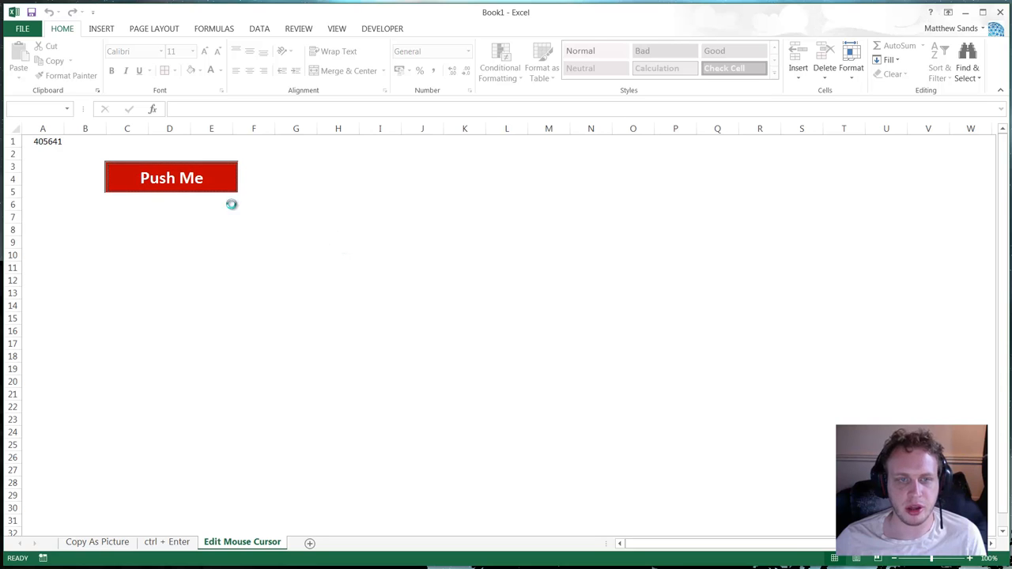
pyautogui.click(171, 178)
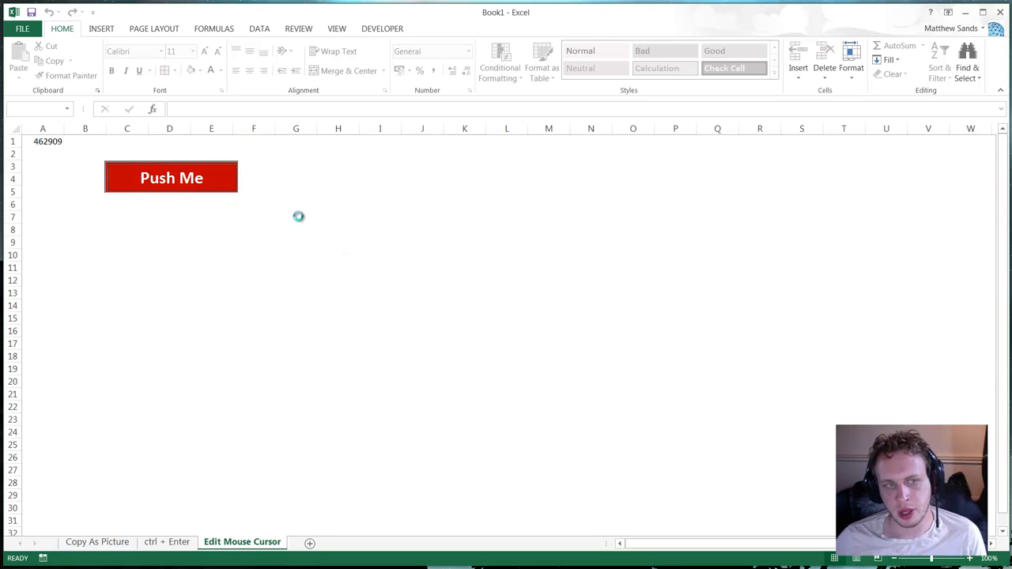
pyautogui.click(170, 177)
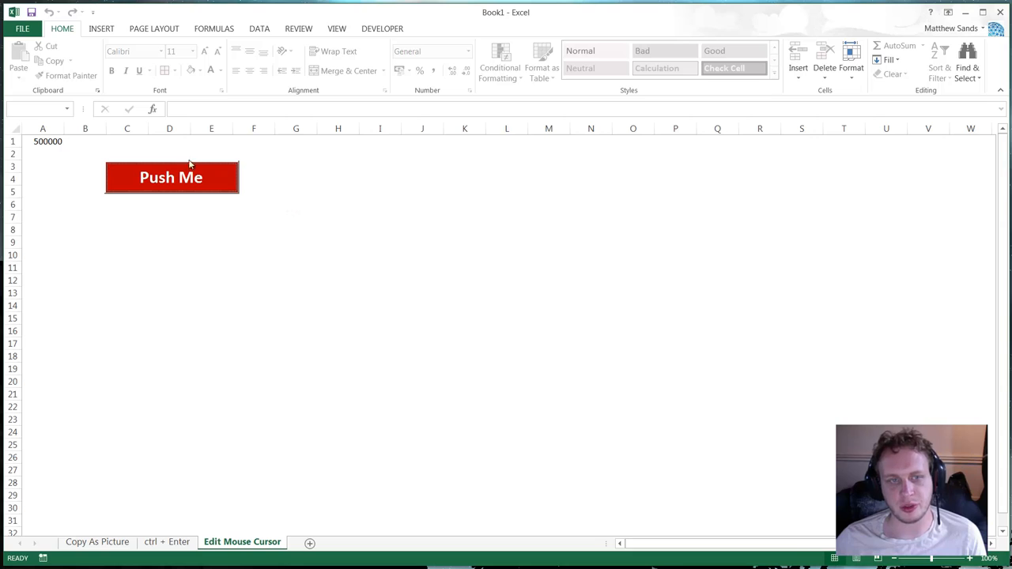
pyautogui.rightClick(242, 541)
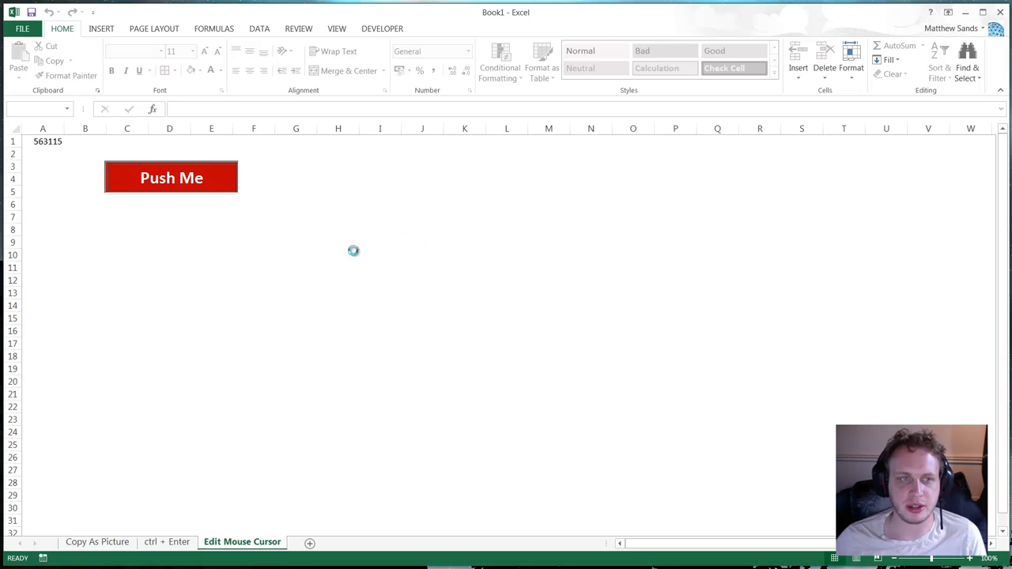
pyautogui.click(171, 177)
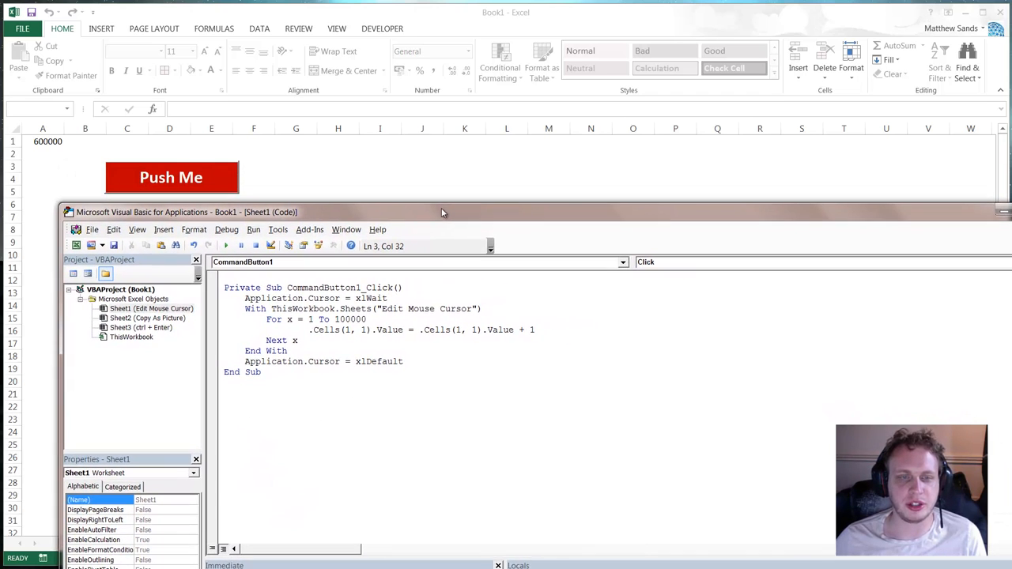
# Add On Error GoTo error after the wait-cursor line and an error: label before the cursor reset
pyautogui.click(297, 340)
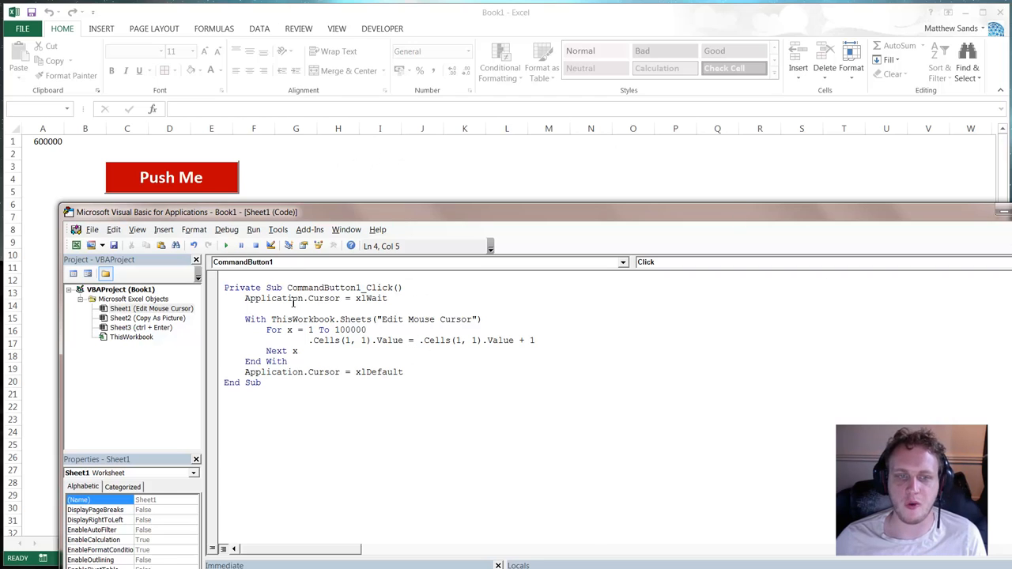
pyautogui.write('on e')
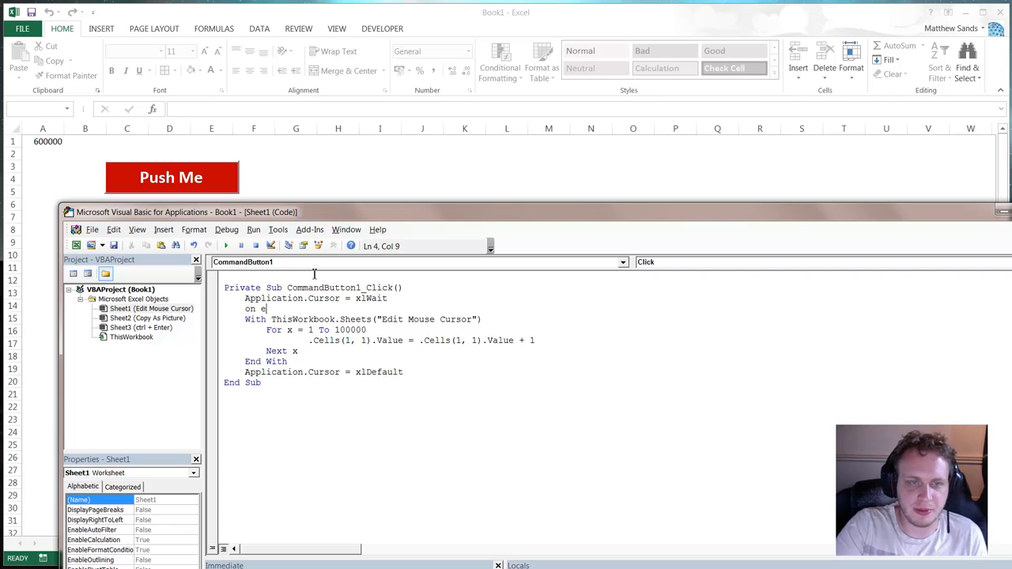
pyautogui.write('rror')
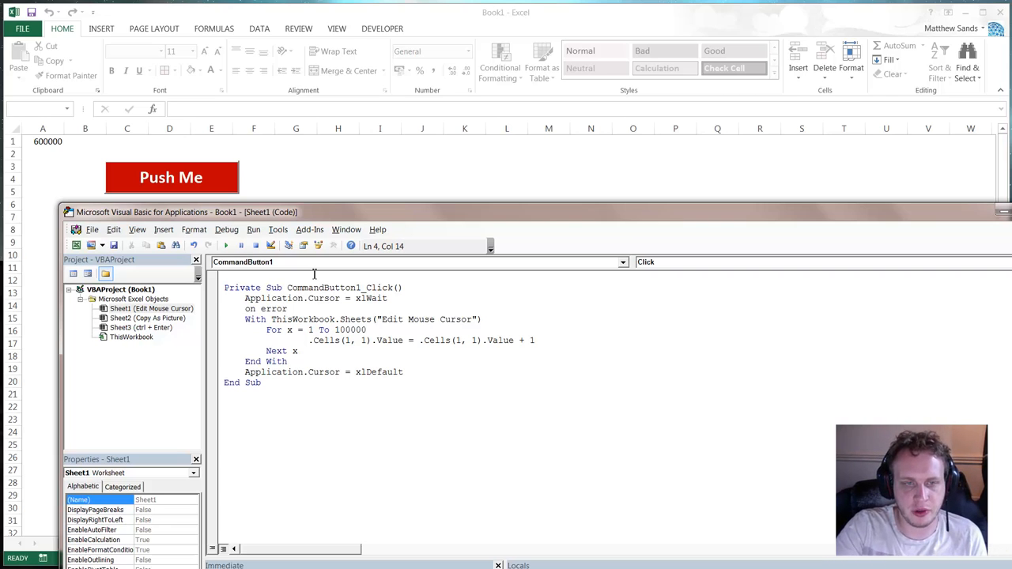
pyautogui.write('goto')
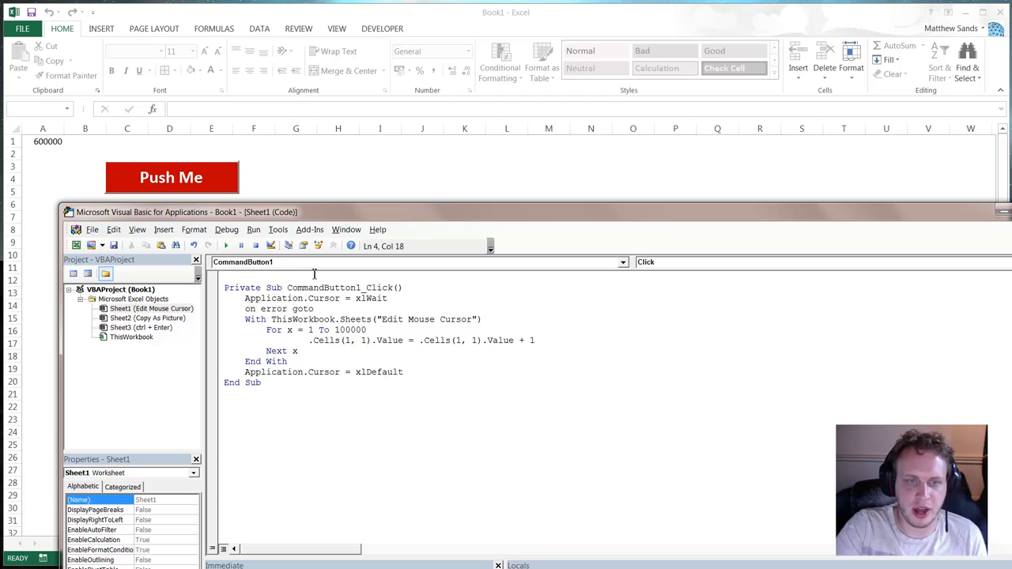
pyautogui.write('error:')
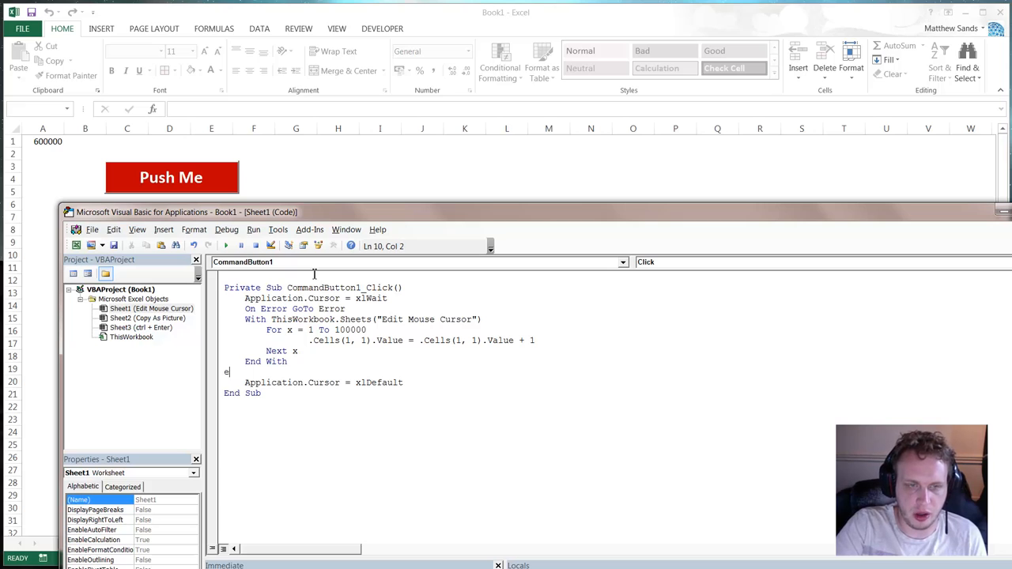
pyautogui.write('rror:')
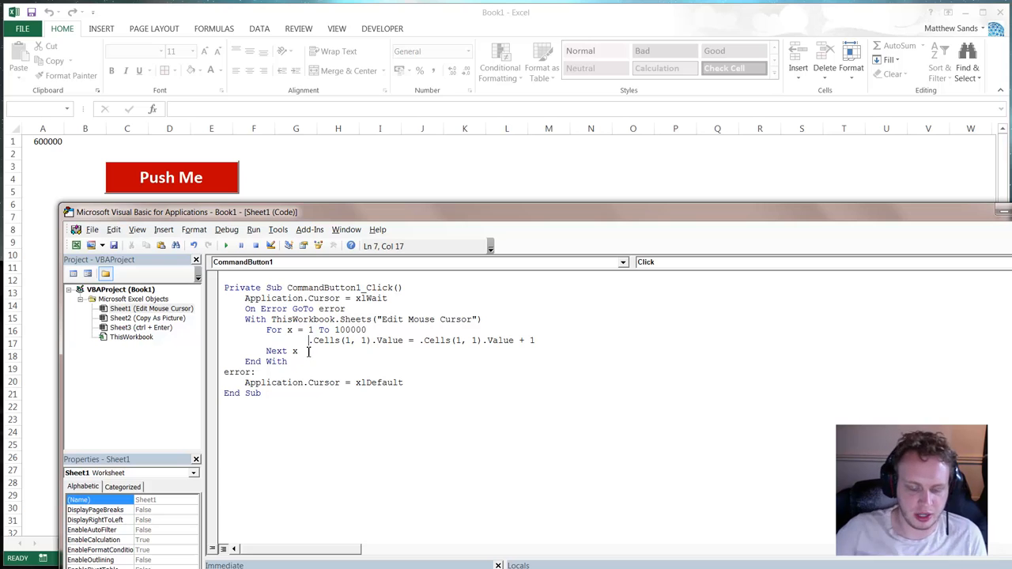
# Add a bogus .Range("junk")-style reference inside the loop to force an error
pyautogui.write('range(')
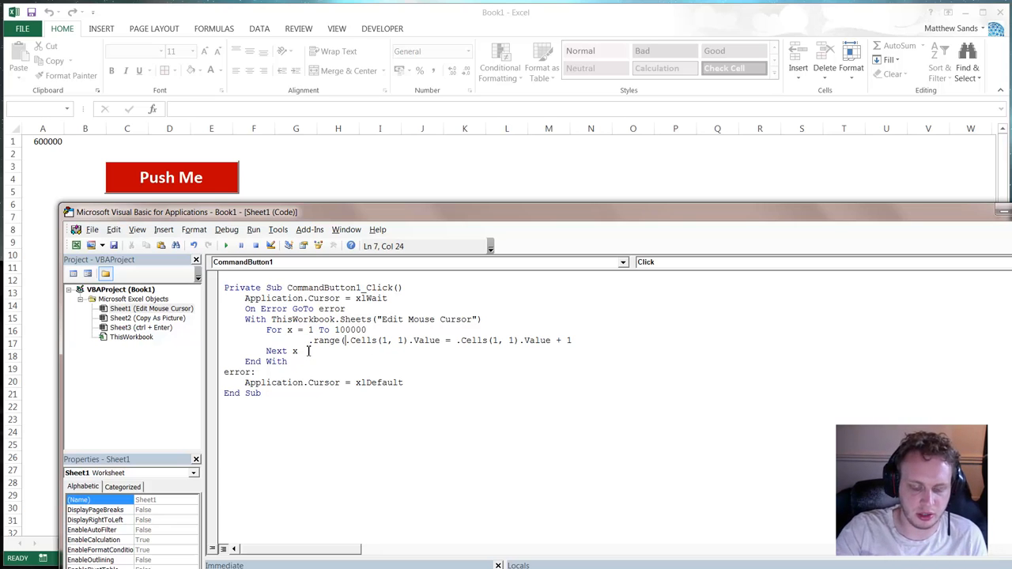
pyautogui.write('hehrhjkashjfhasa"')
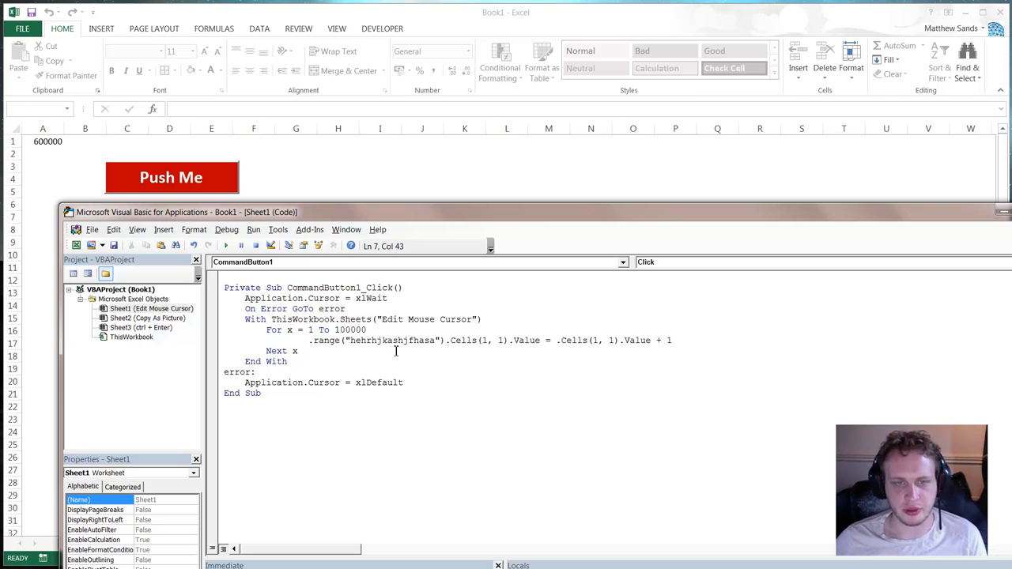
pyautogui.moveTo(227, 245)
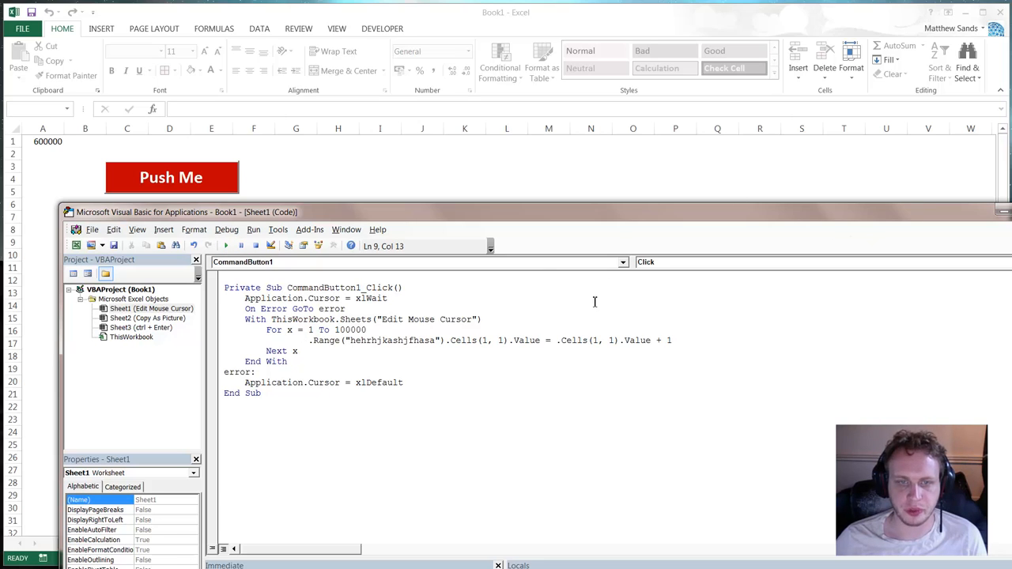
pyautogui.doubleClick(395, 340)
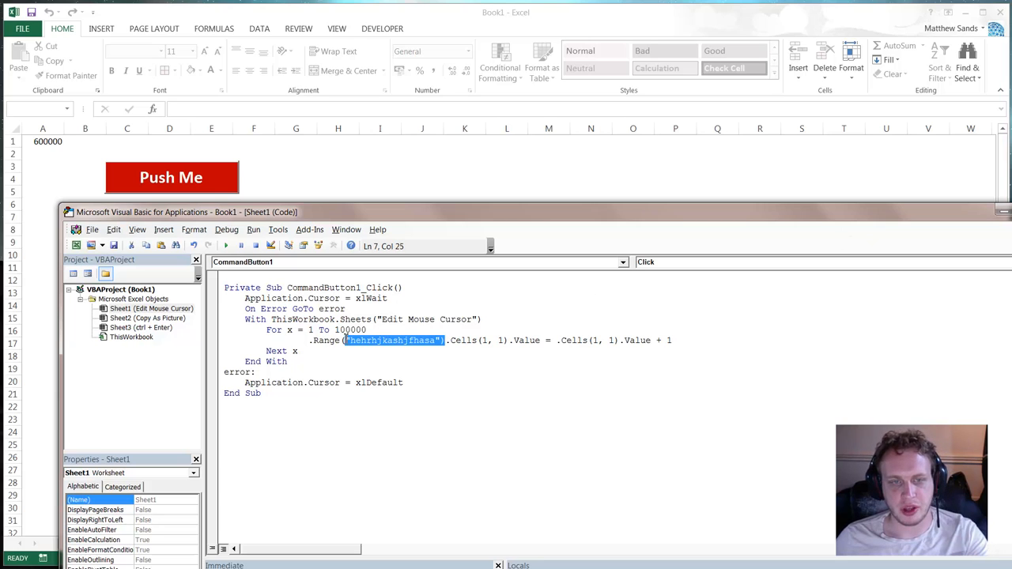